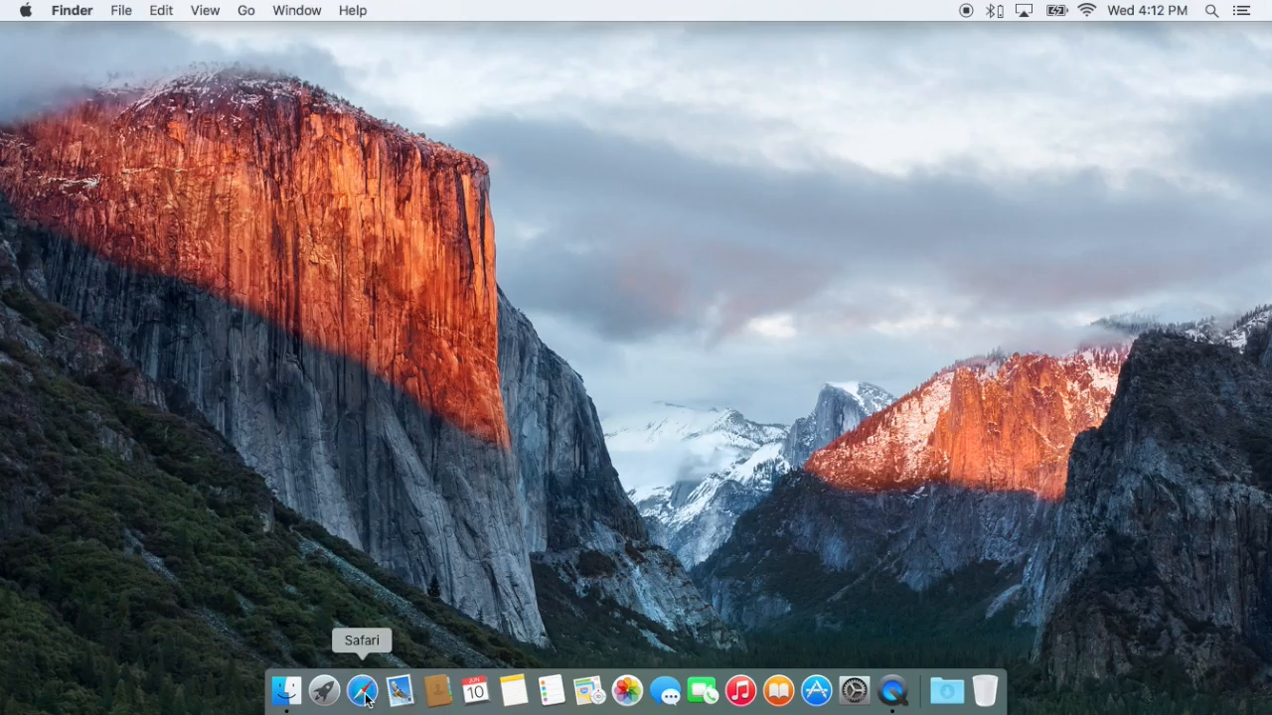
Step: Launch Safari and Reminders from the Dock
click(475, 689)
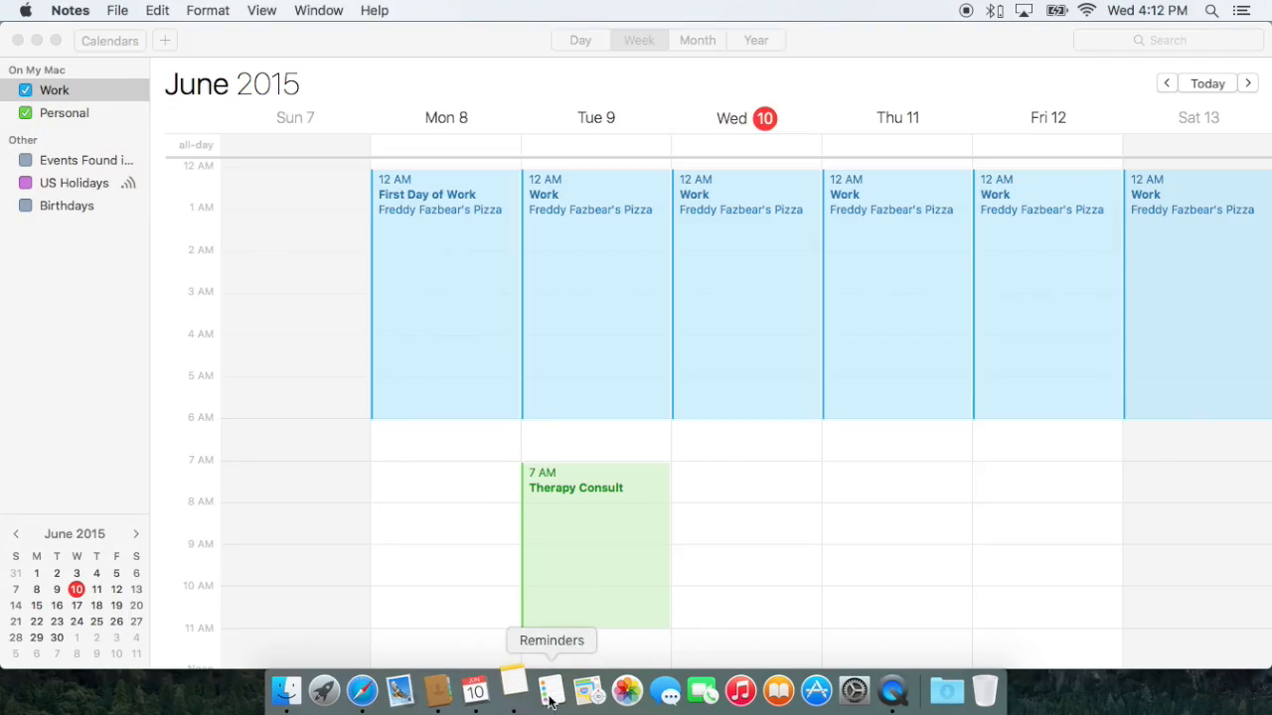
click(623, 690)
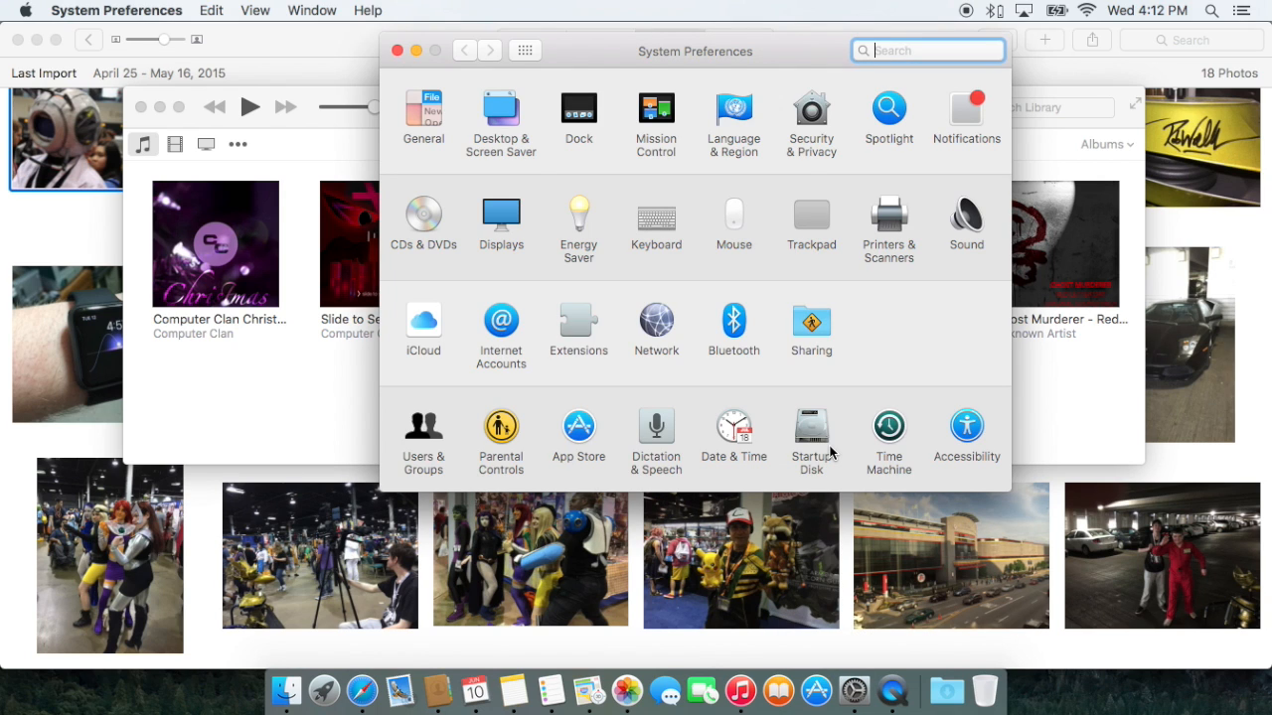
Step: Enter Mission Control to show all open windows at once
key(mission_control)
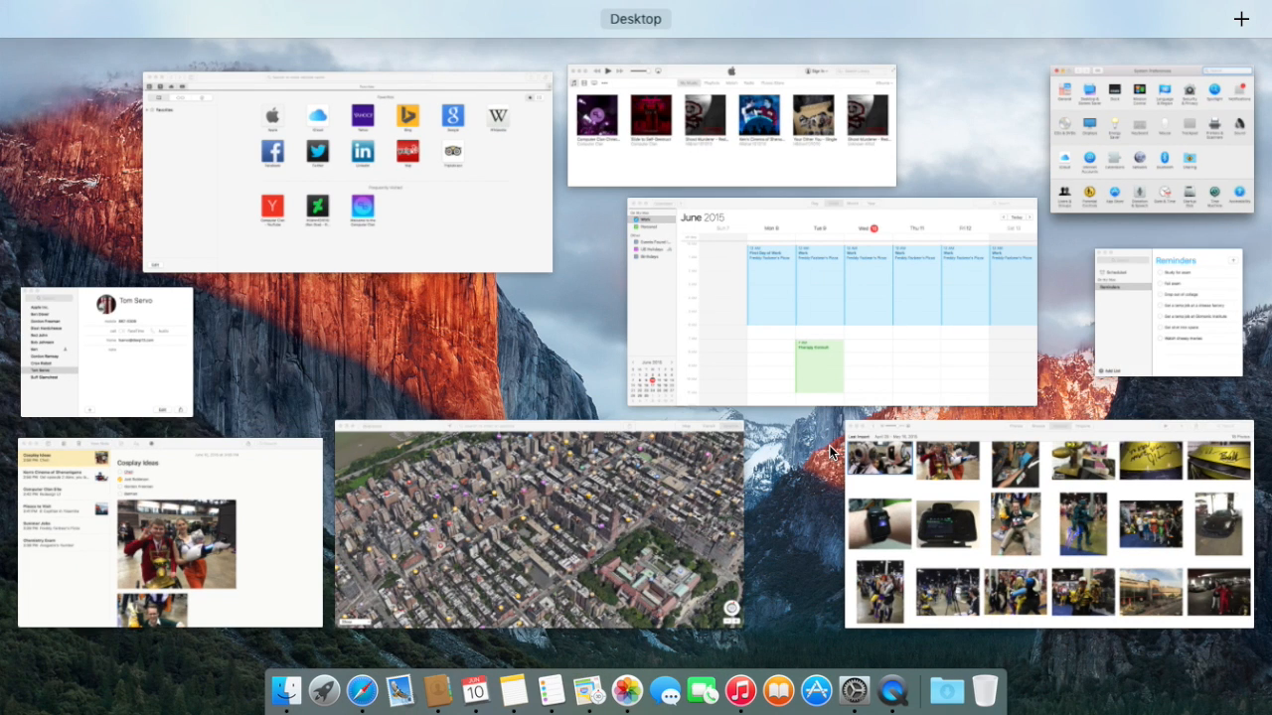
mouse_move(794, 298)
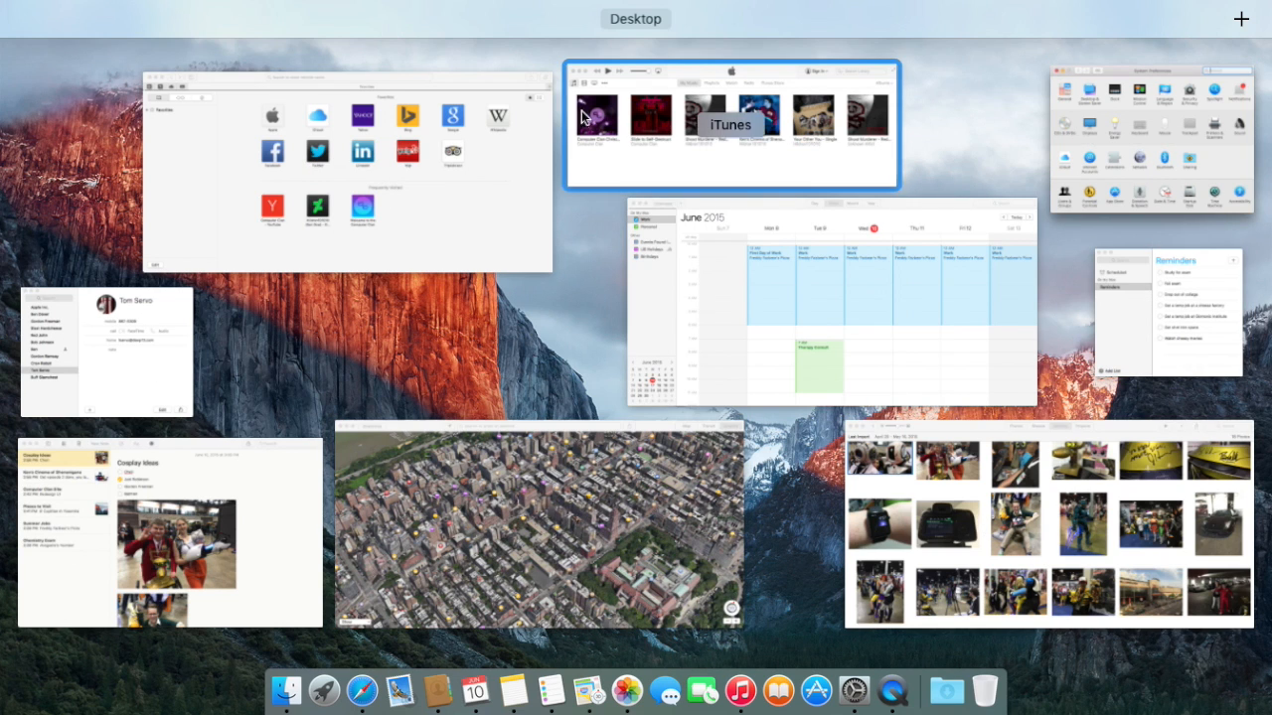
mouse_move(958, 88)
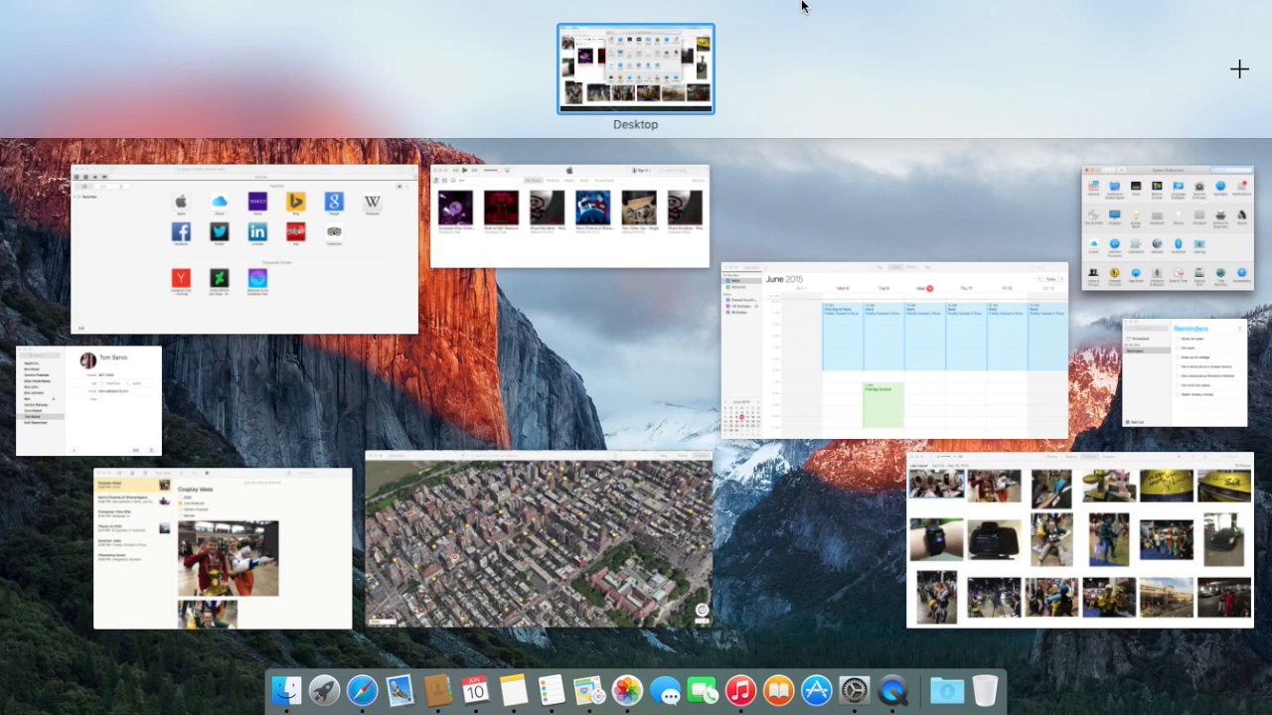
mouse_move(783, 527)
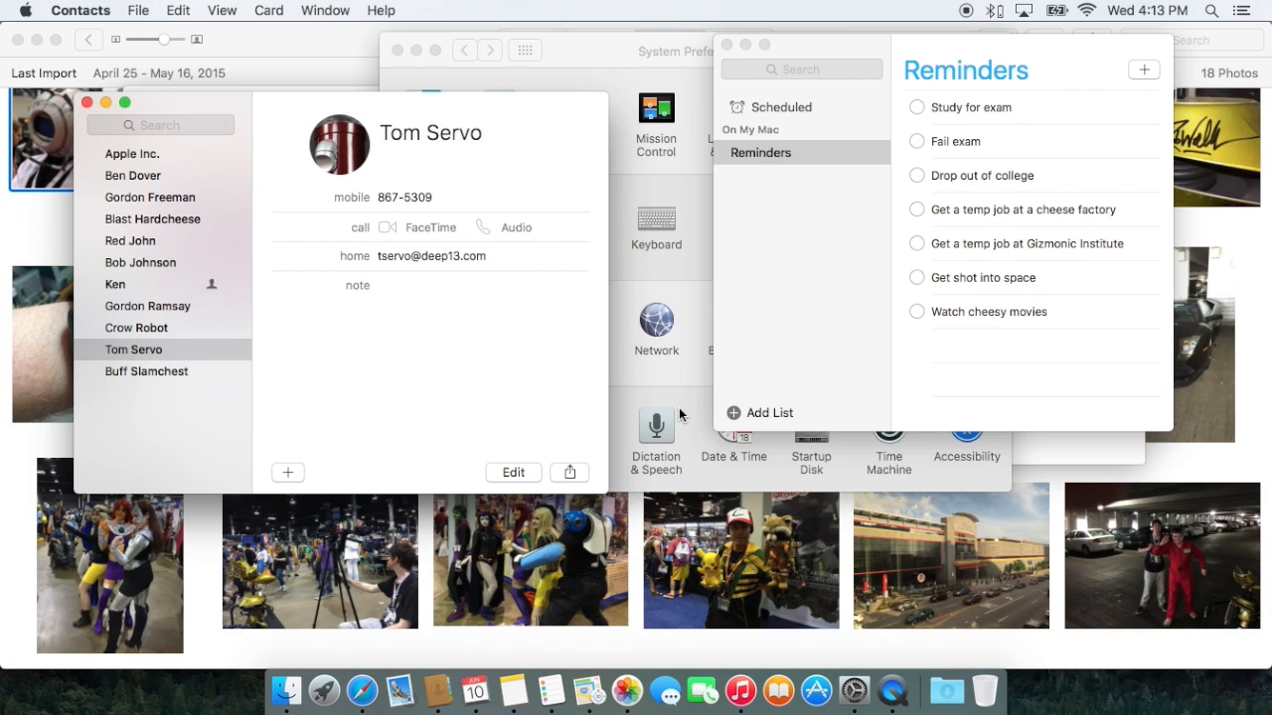
mouse_move(358, 48)
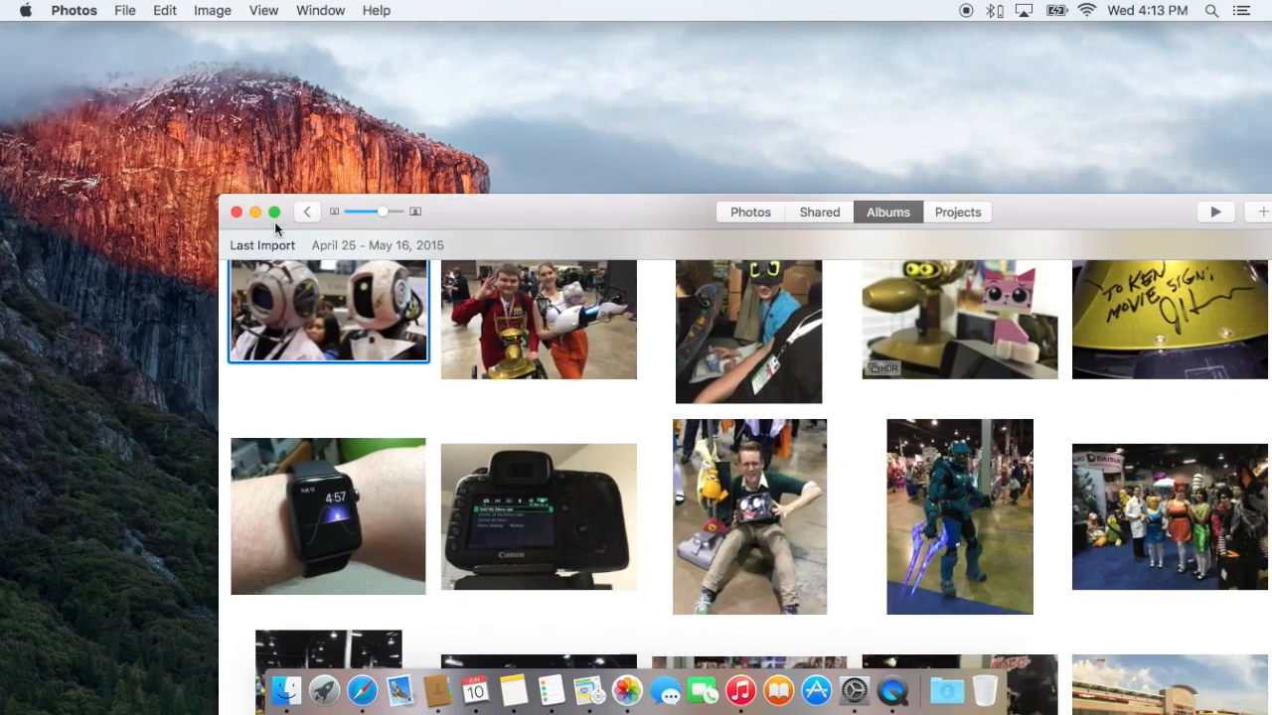
Step: Show the Mission Control overview and enter the full-screen Safari space
key(f3)
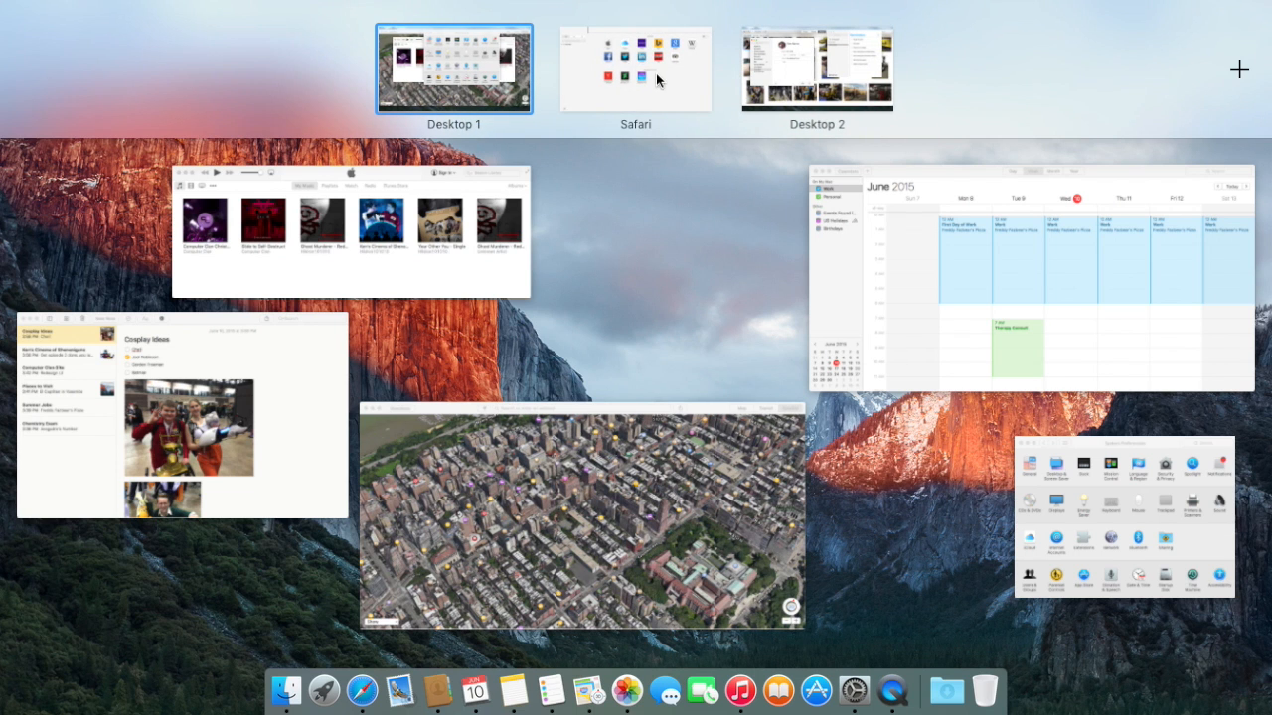
click(636, 67)
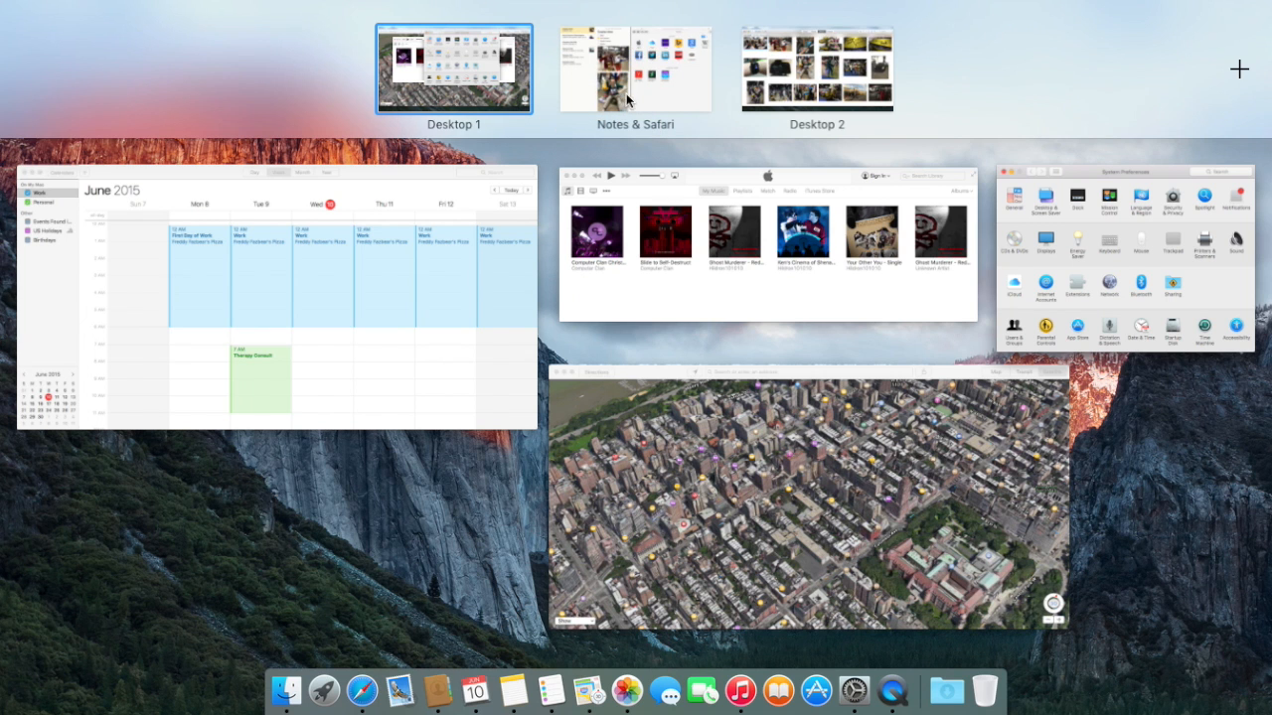
click(636, 67)
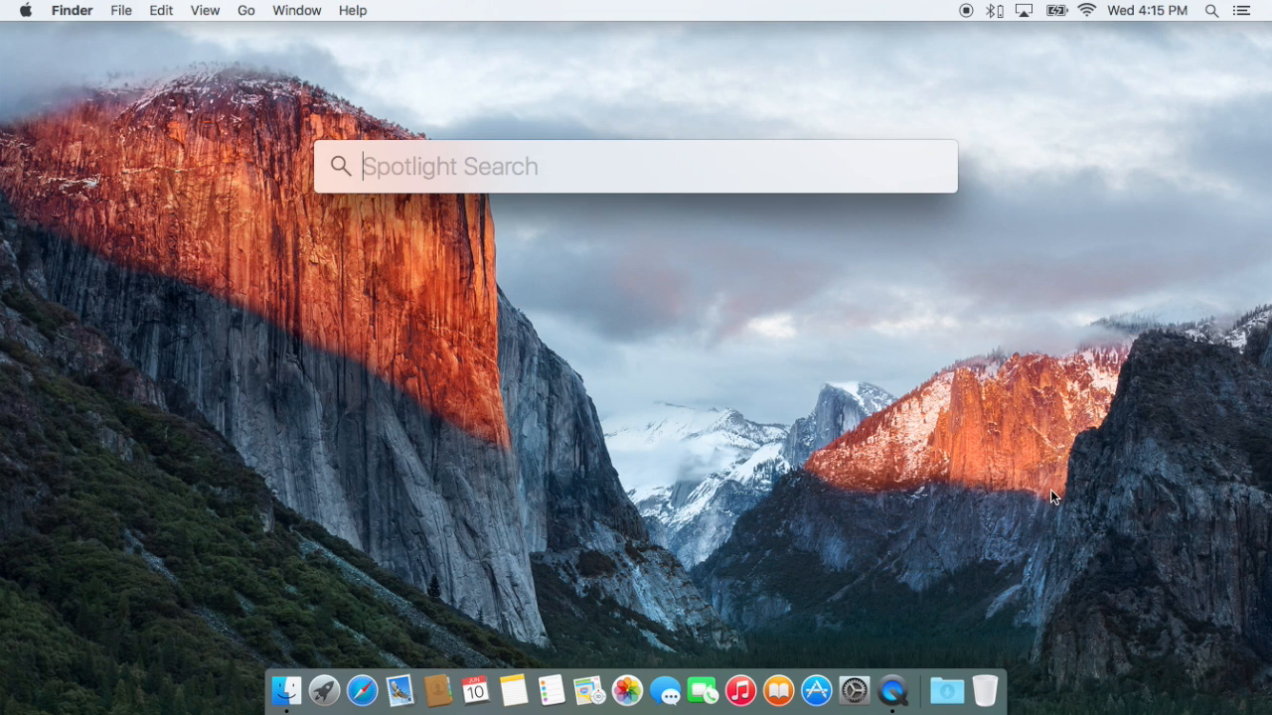
Step: Search Spotlight for 'AAPL' then 'Computer Clan', and dismiss the panel with Escape
text(AAPL)
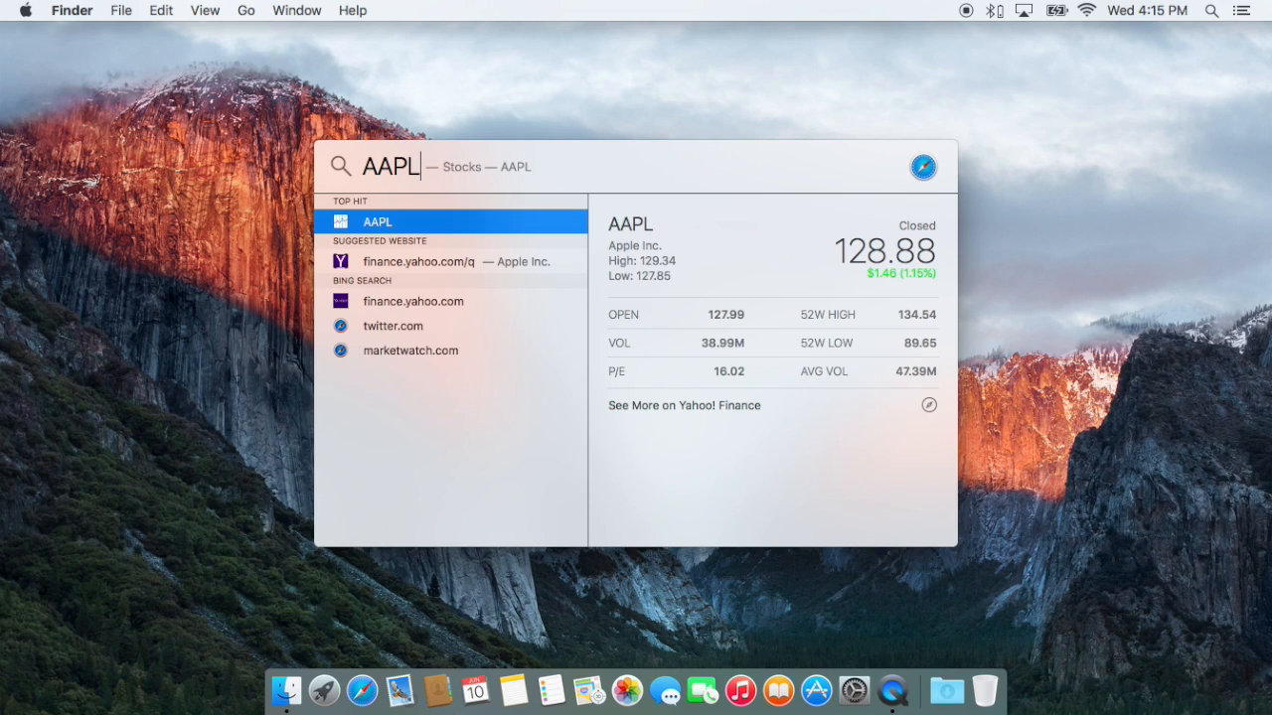
mouse_move(838, 314)
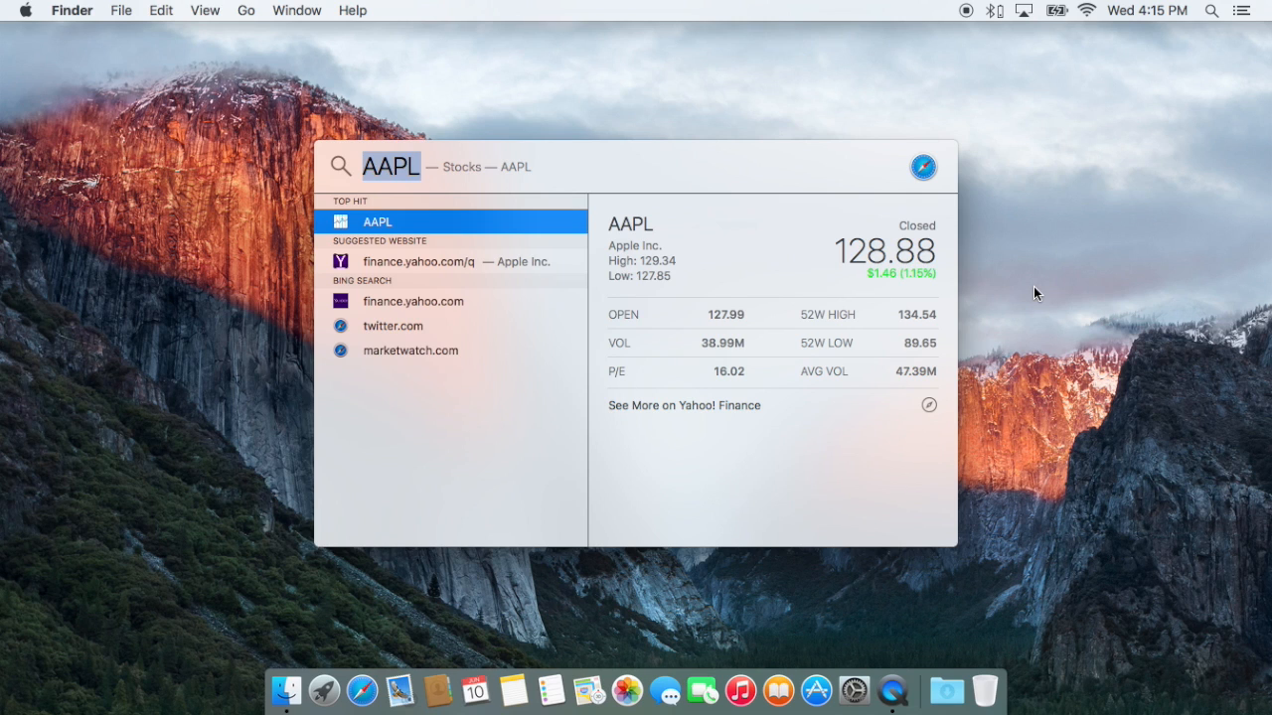
text(Computer Clan)
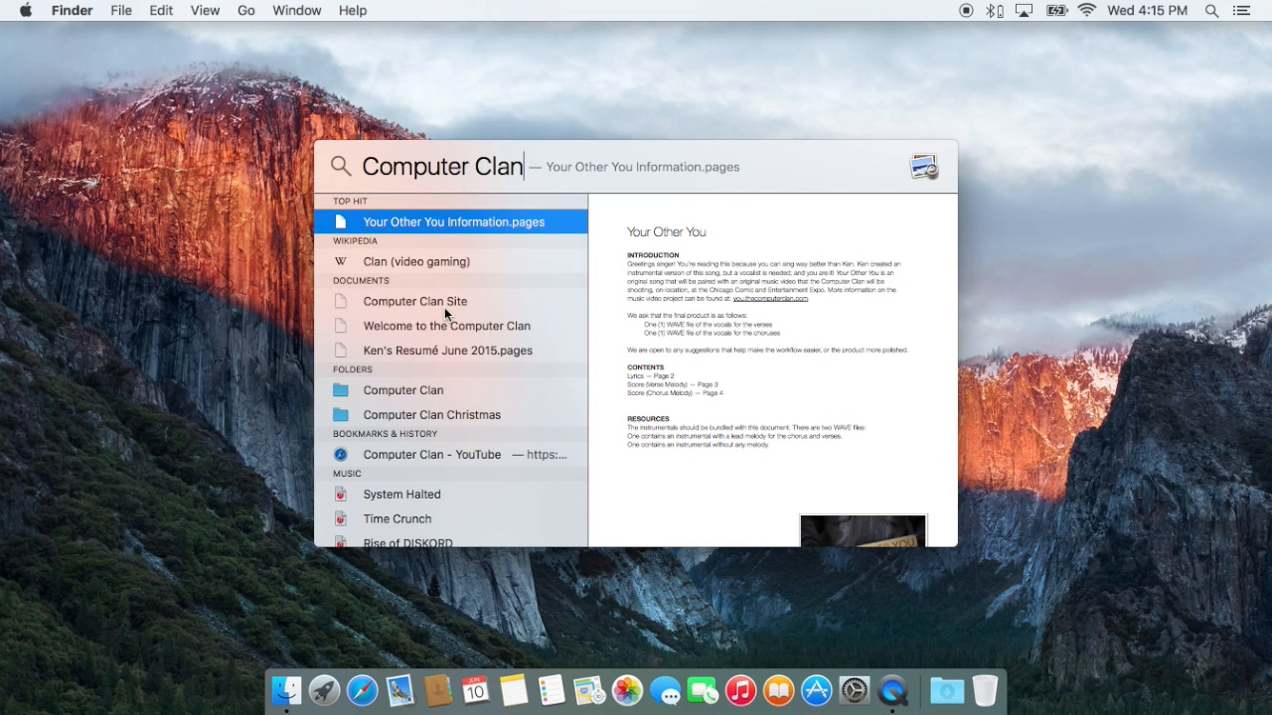
mouse_move(1009, 246)
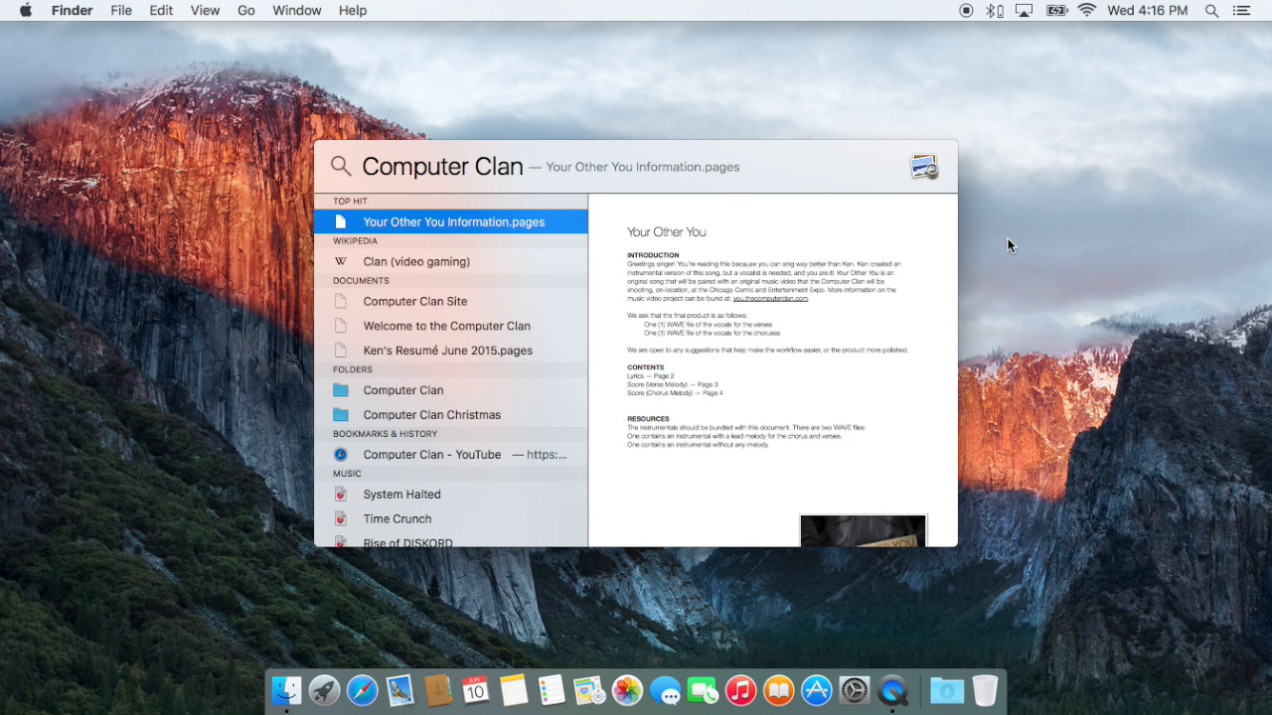
key(escape)
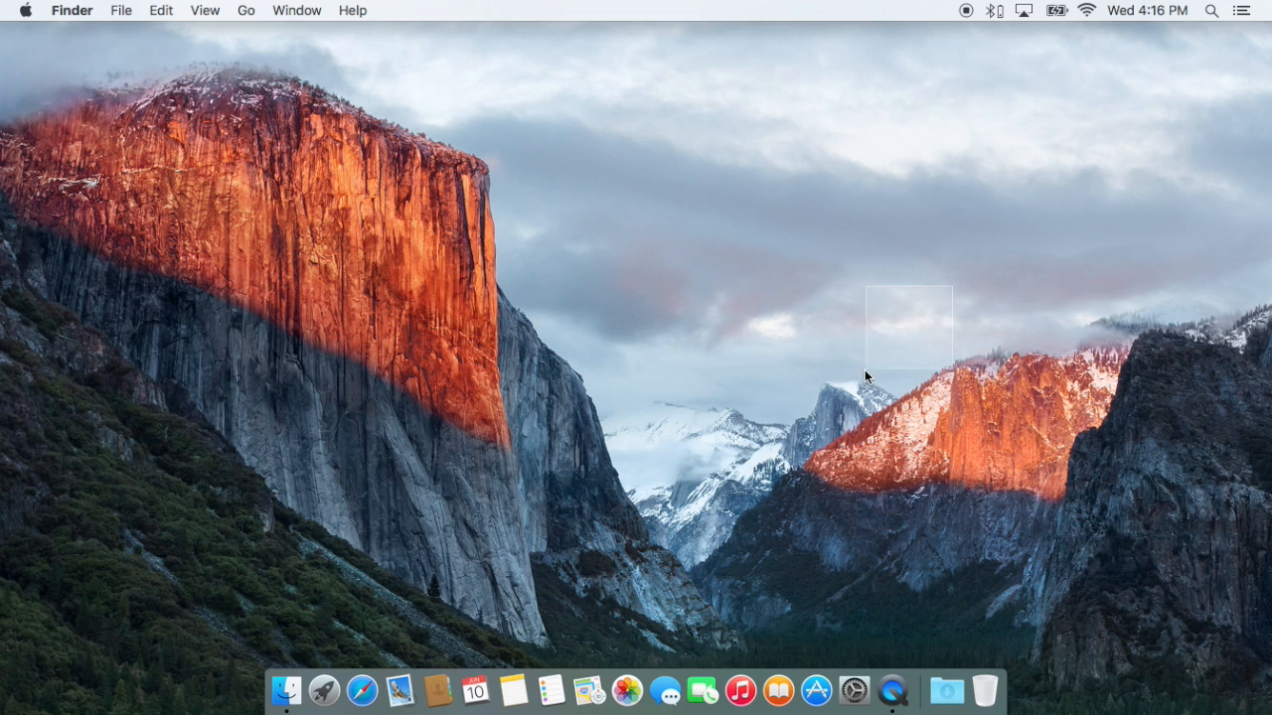
click(286, 690)
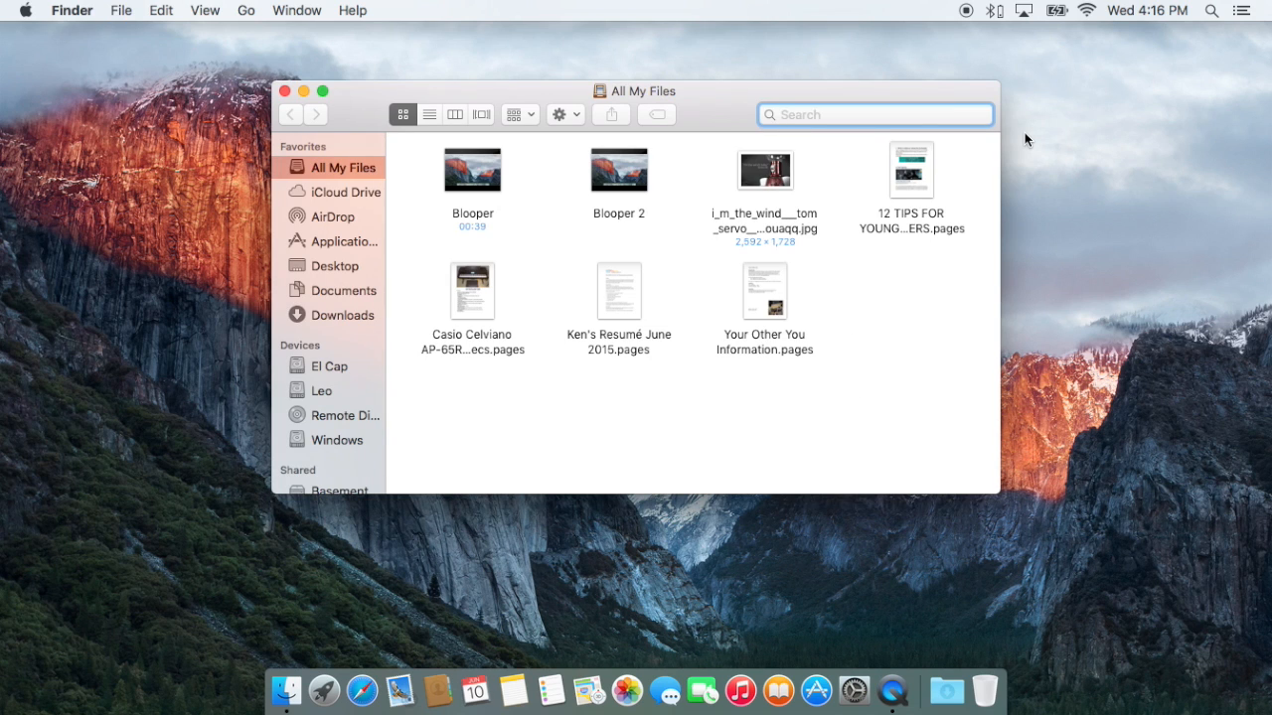
text(docuem)
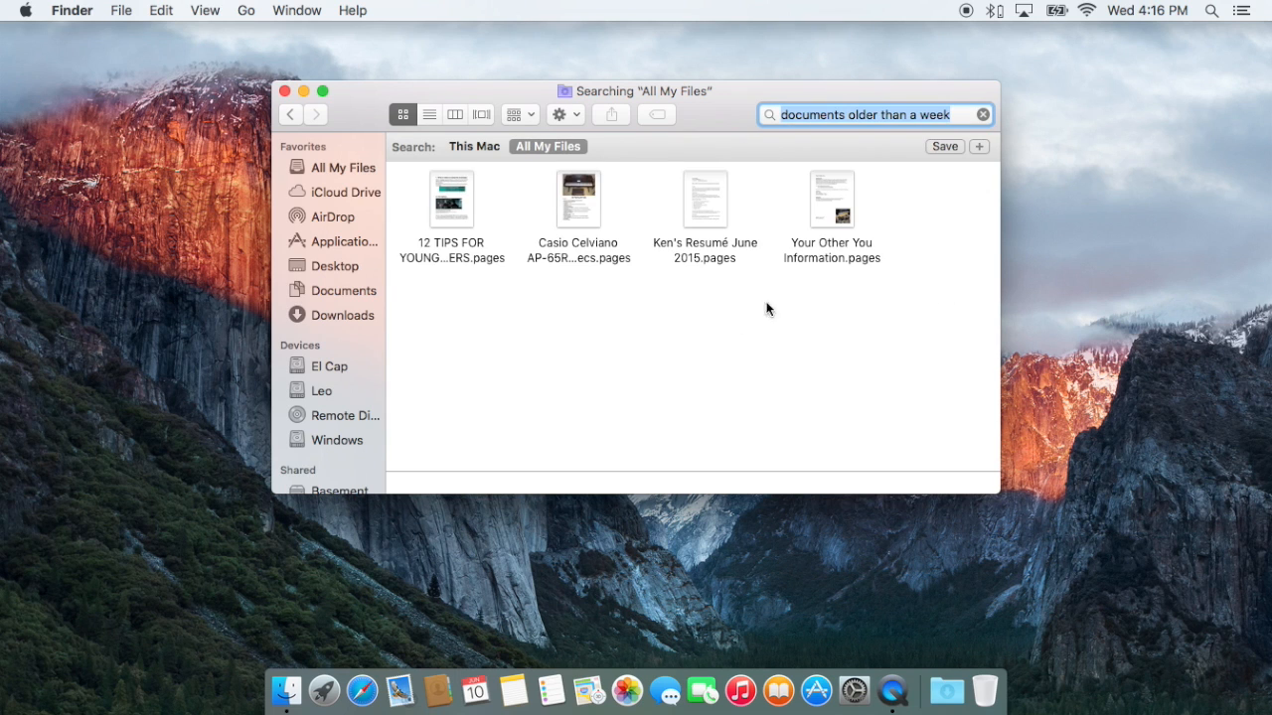
mouse_move(958, 84)
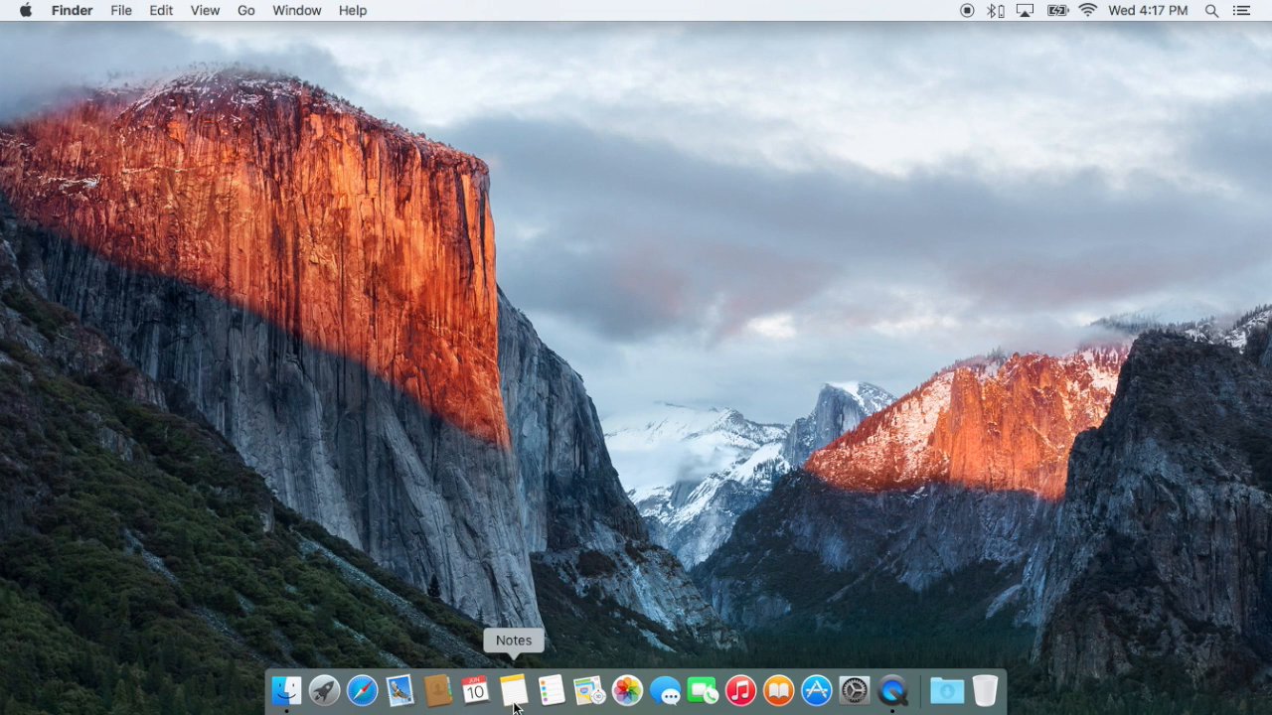
Step: Launch Notes full screen and tick then untick Batman in the checklist
click(512, 689)
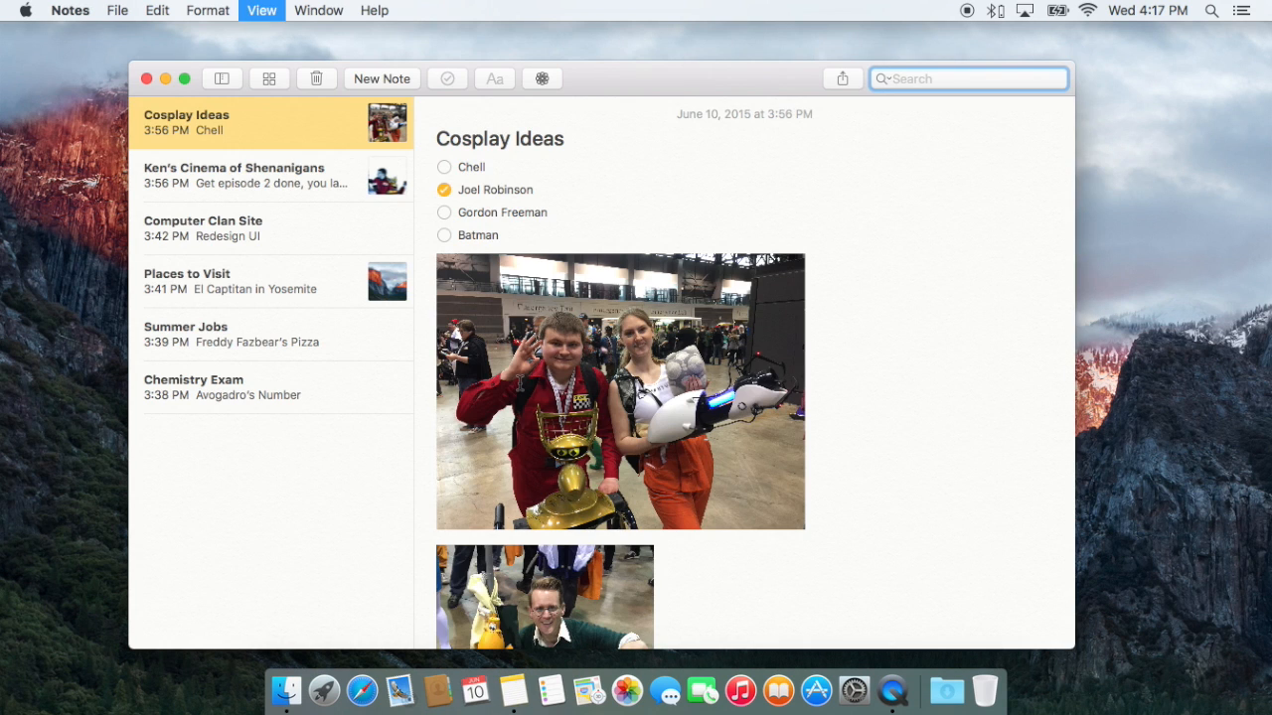
click(163, 80)
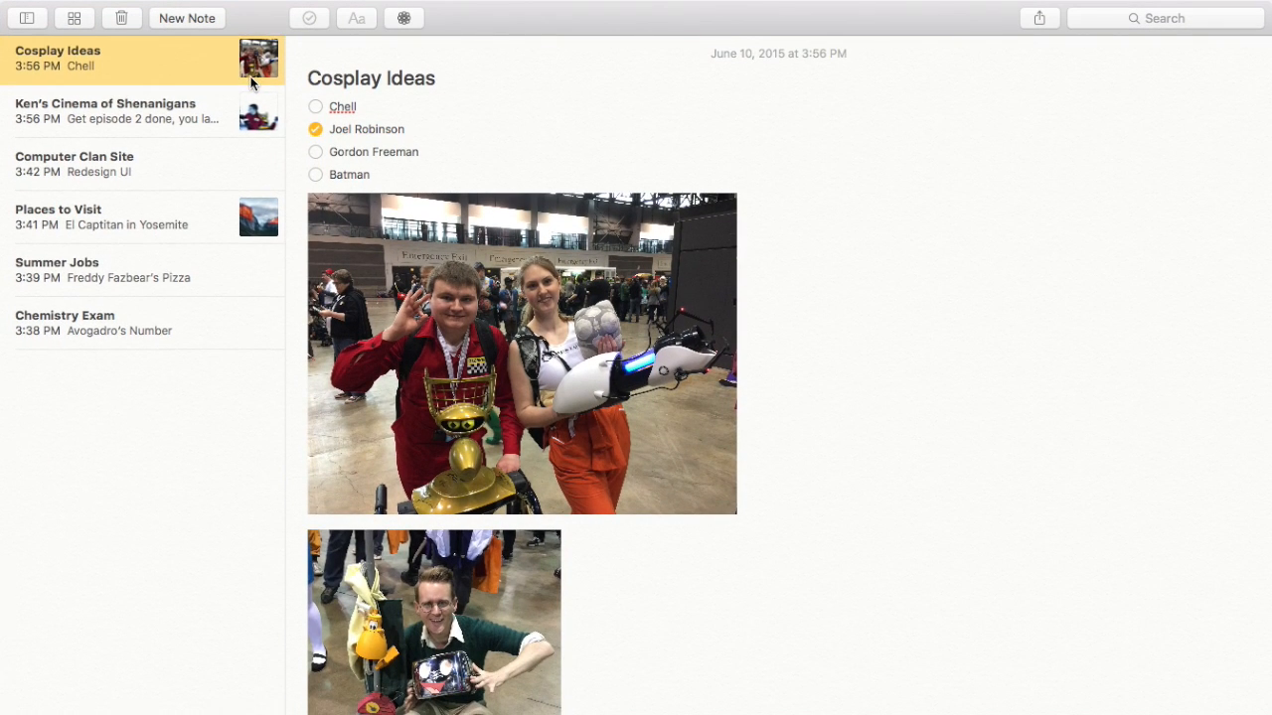
click(314, 175)
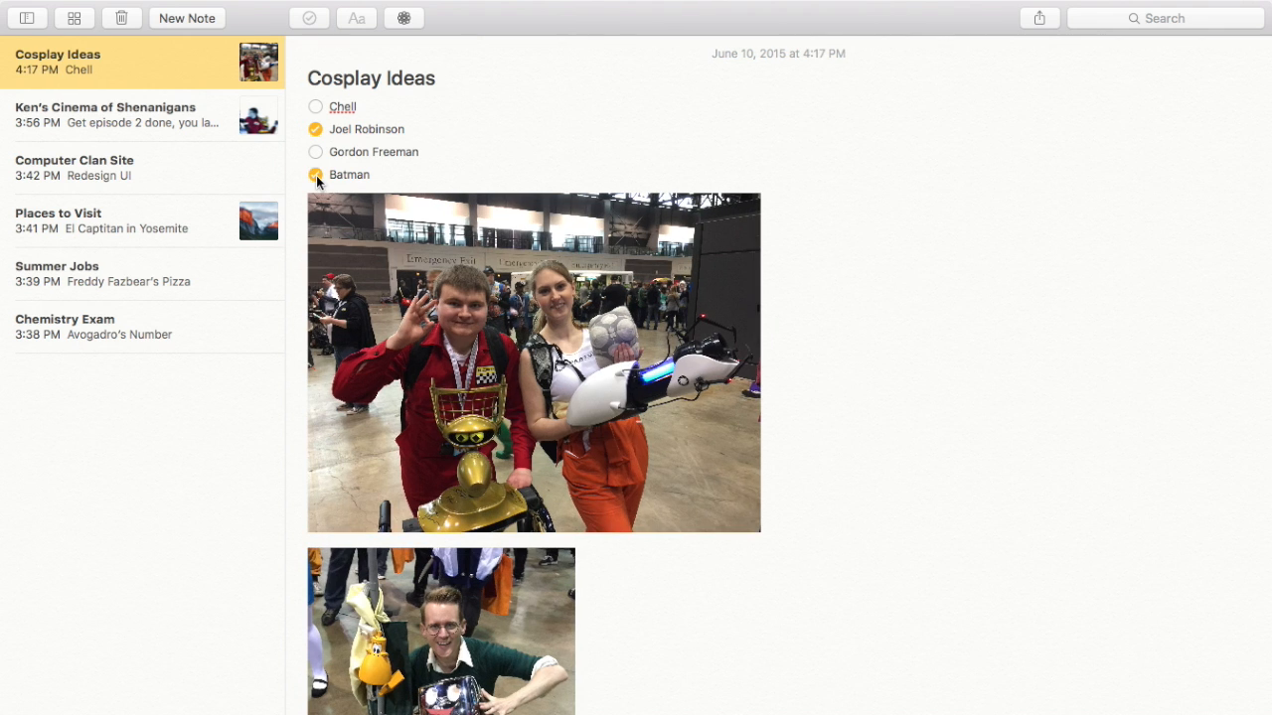
click(403, 18)
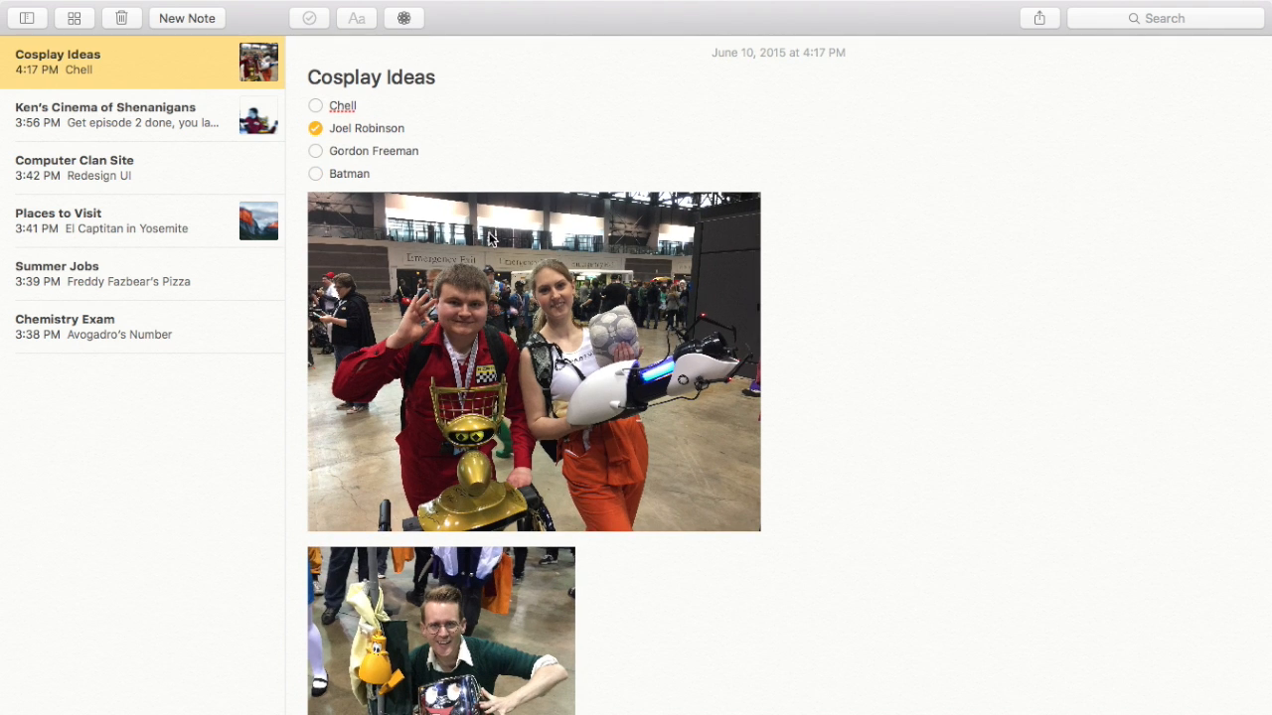
Step: Browse the Places to Visit, Computer Clan Site and Cosplay Ideas notes and all attachments, then close Notes
click(143, 221)
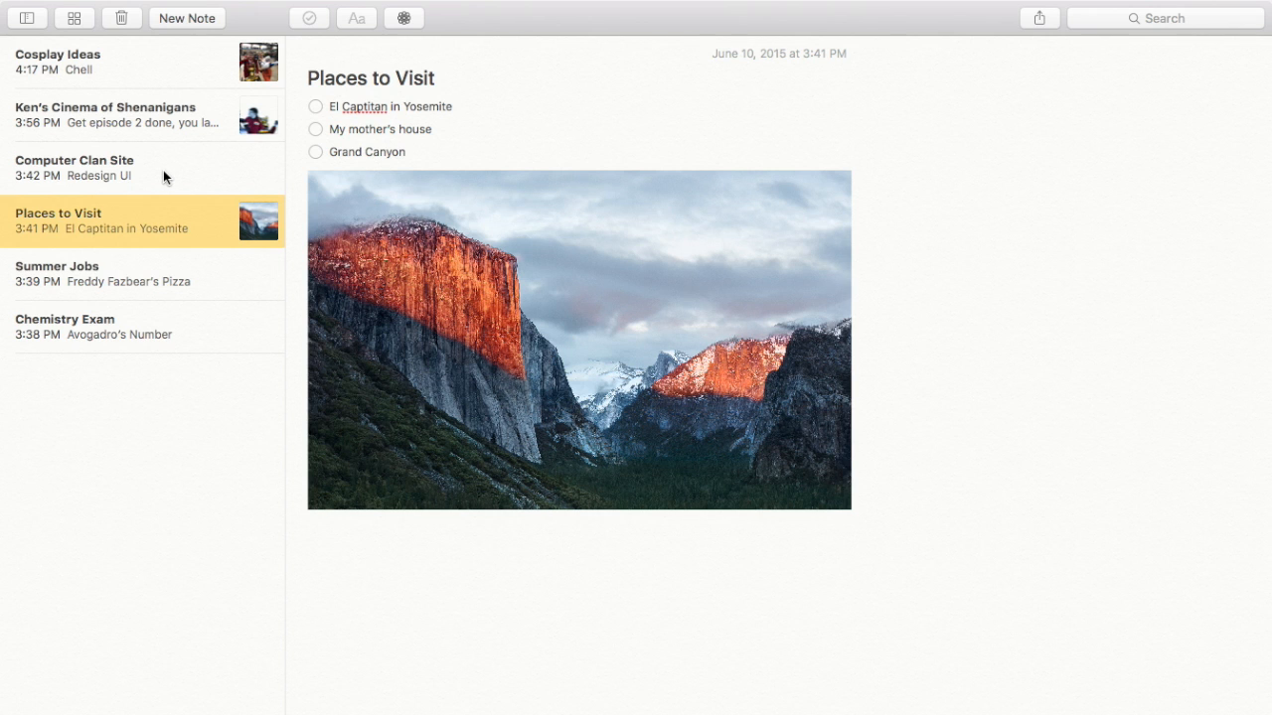
click(75, 167)
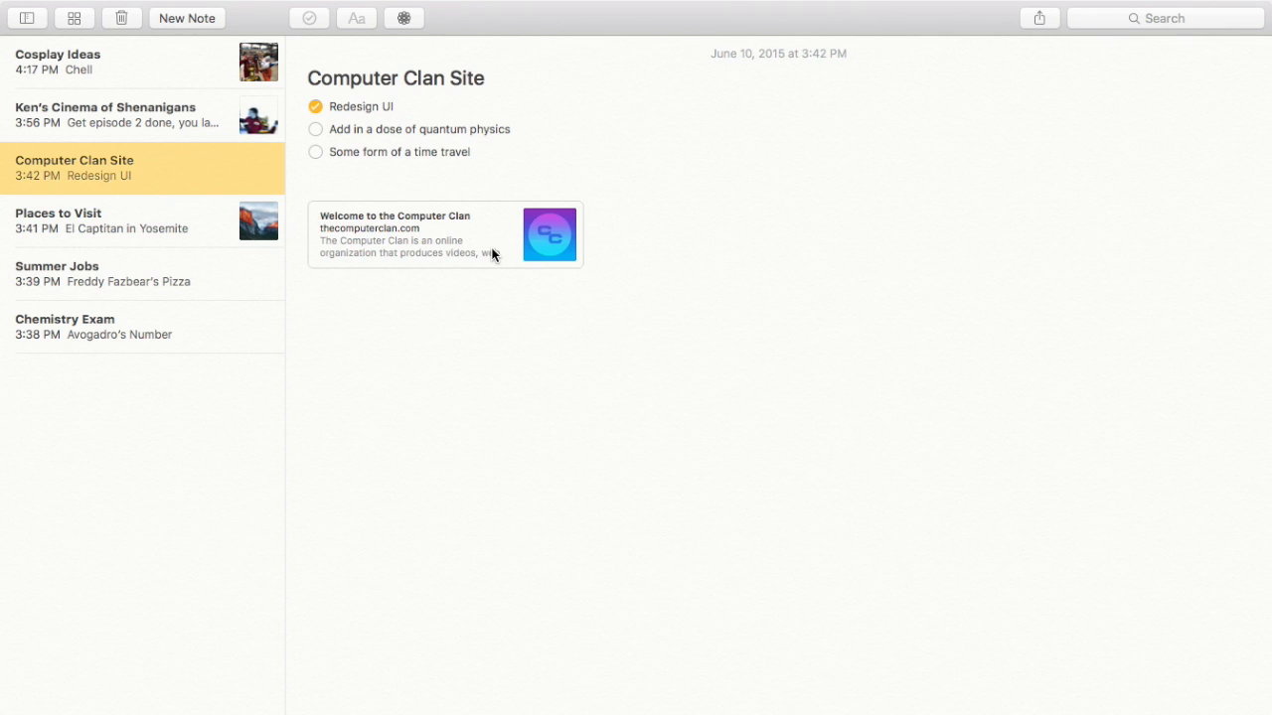
click(119, 114)
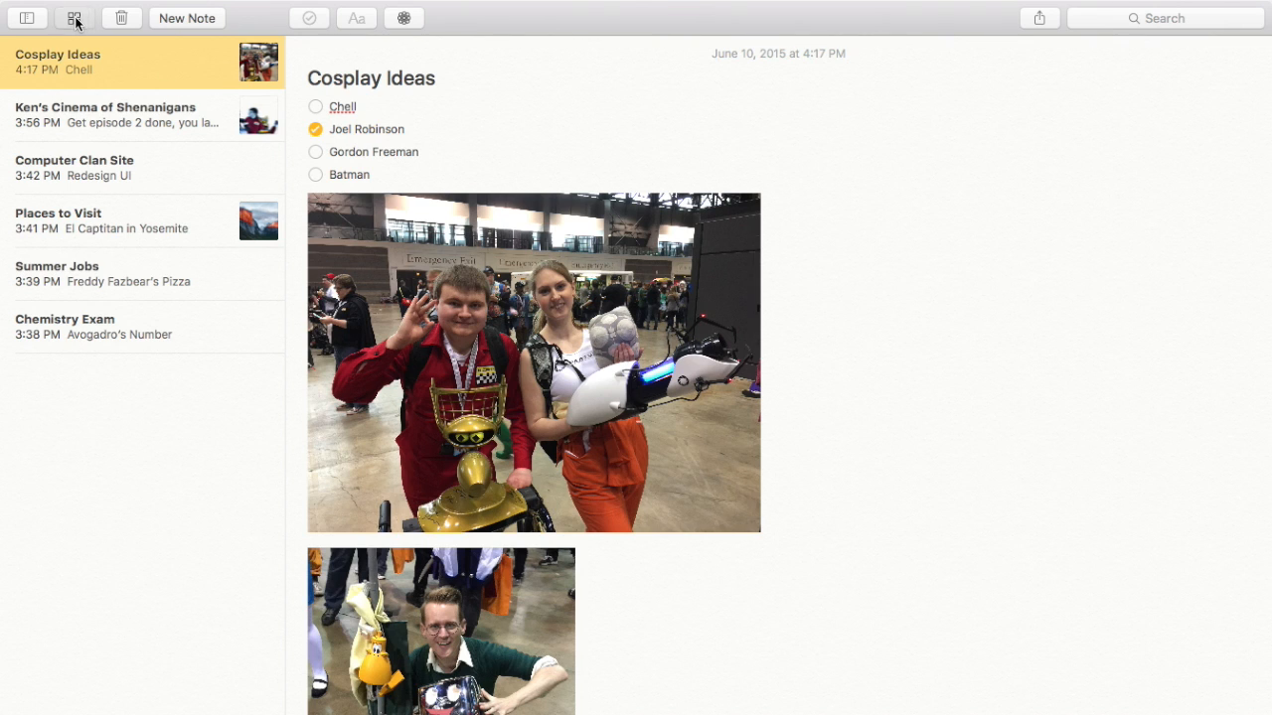
click(73, 18)
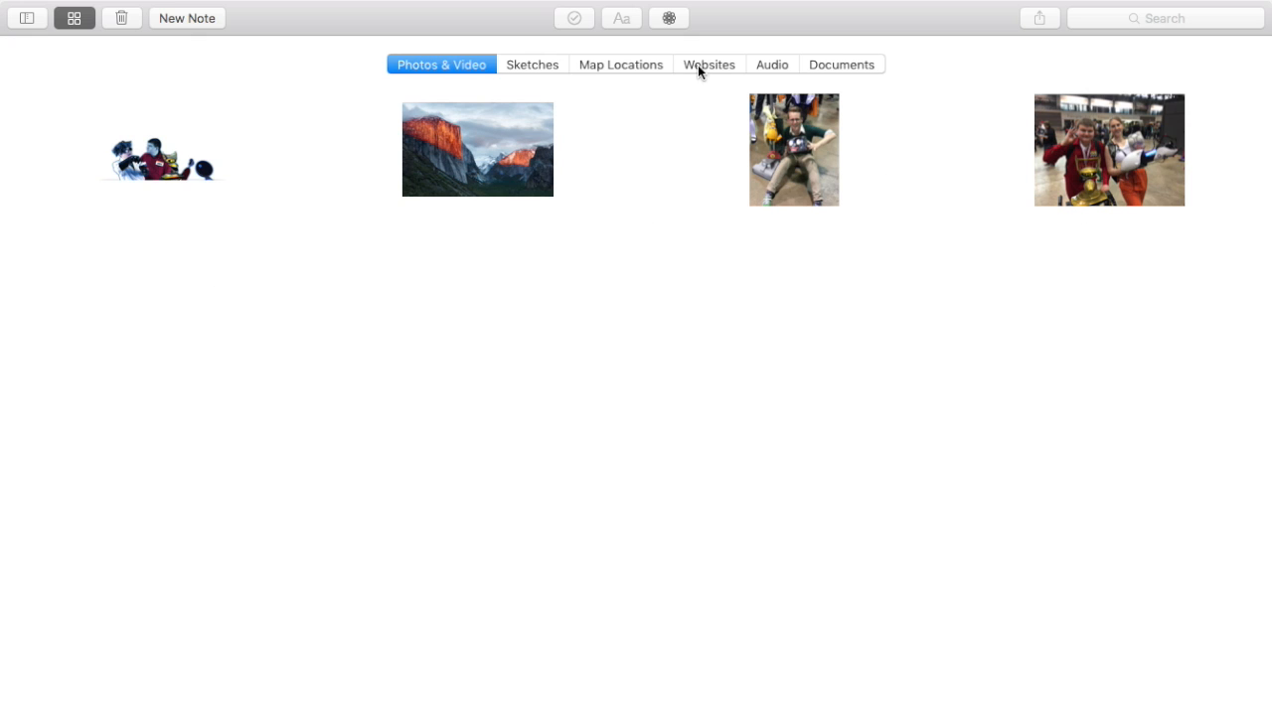
mouse_move(443, 65)
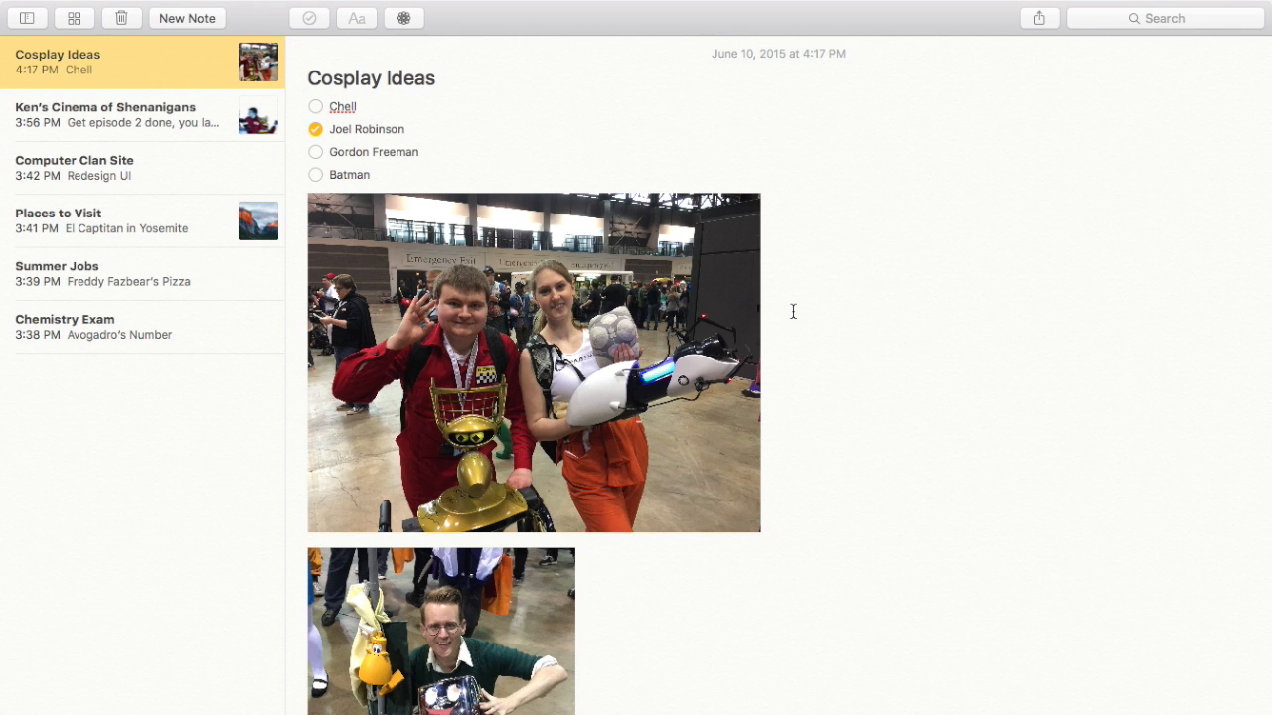
click(93, 326)
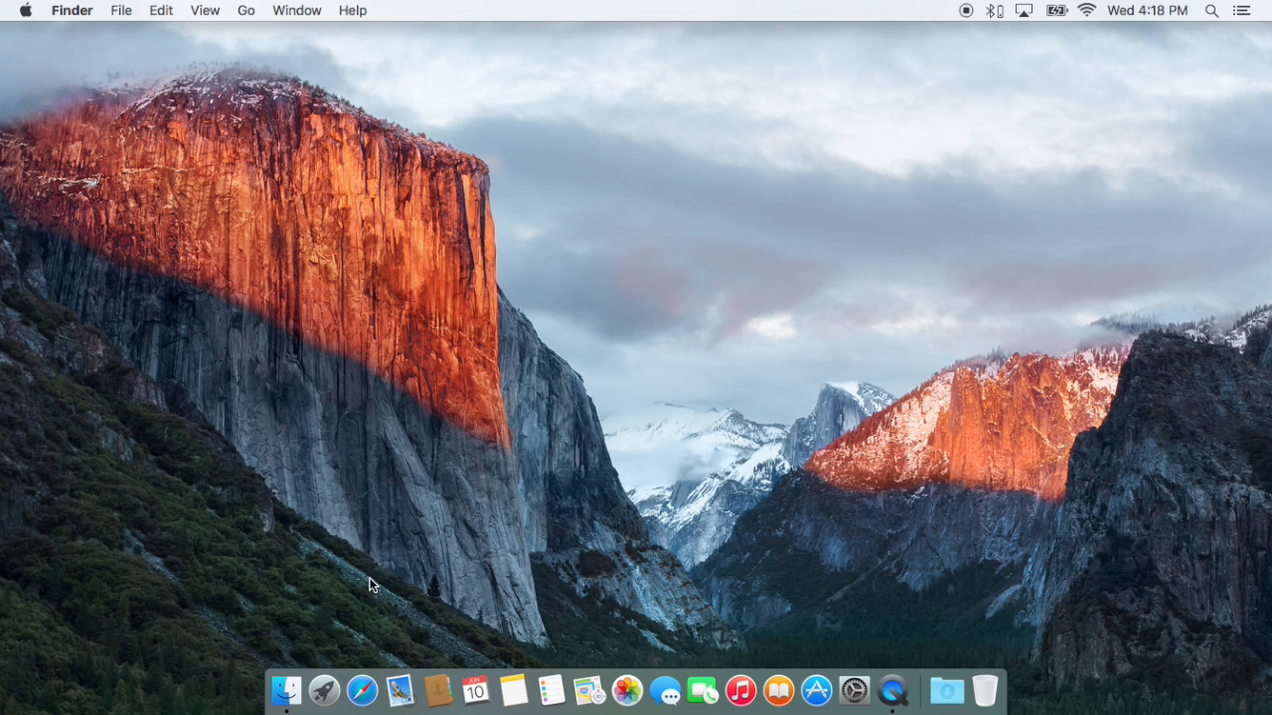
Step: Launch Safari, visit the pinned DeviantArt profile, then scroll the pinned Computer Clan YouTube channel
click(362, 689)
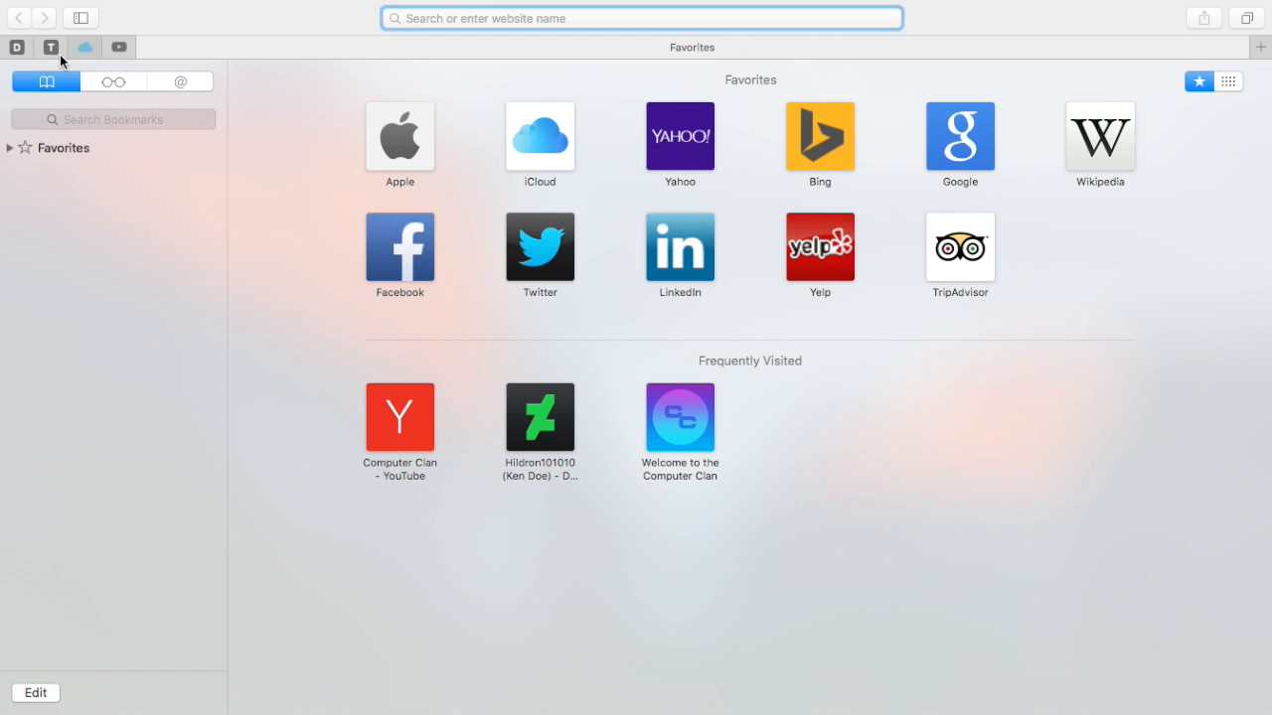
click(49, 48)
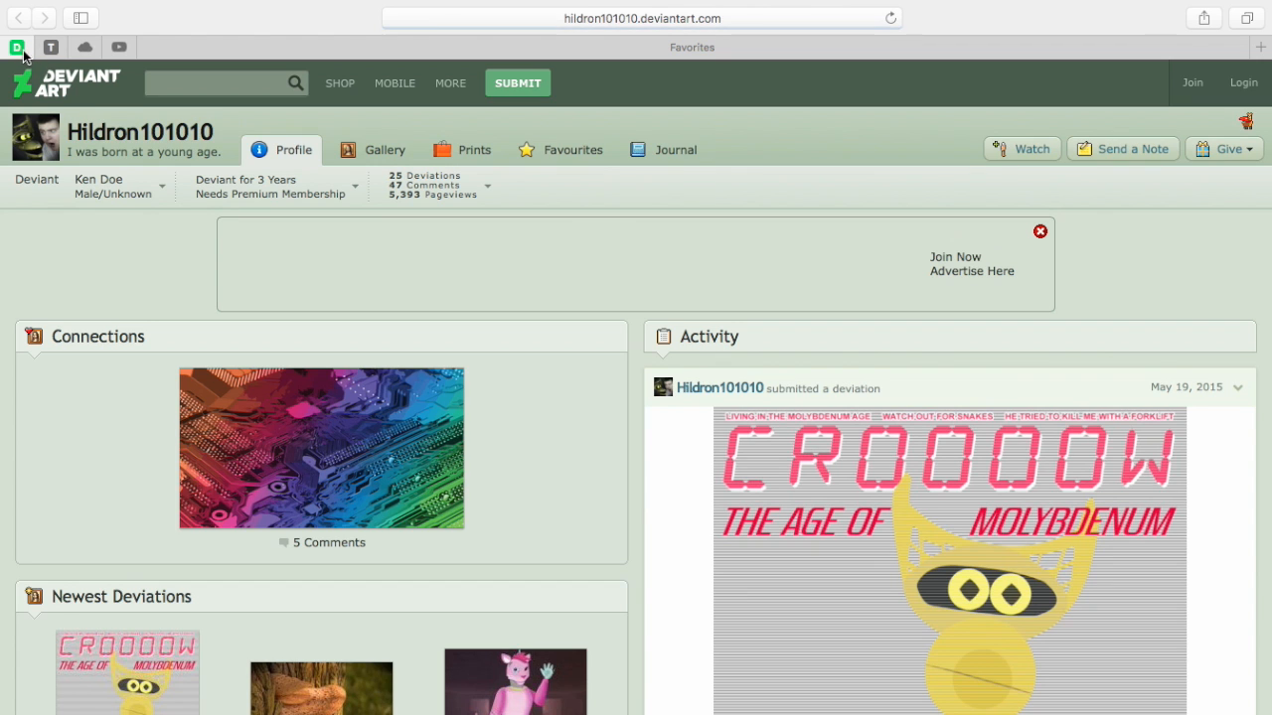
click(52, 47)
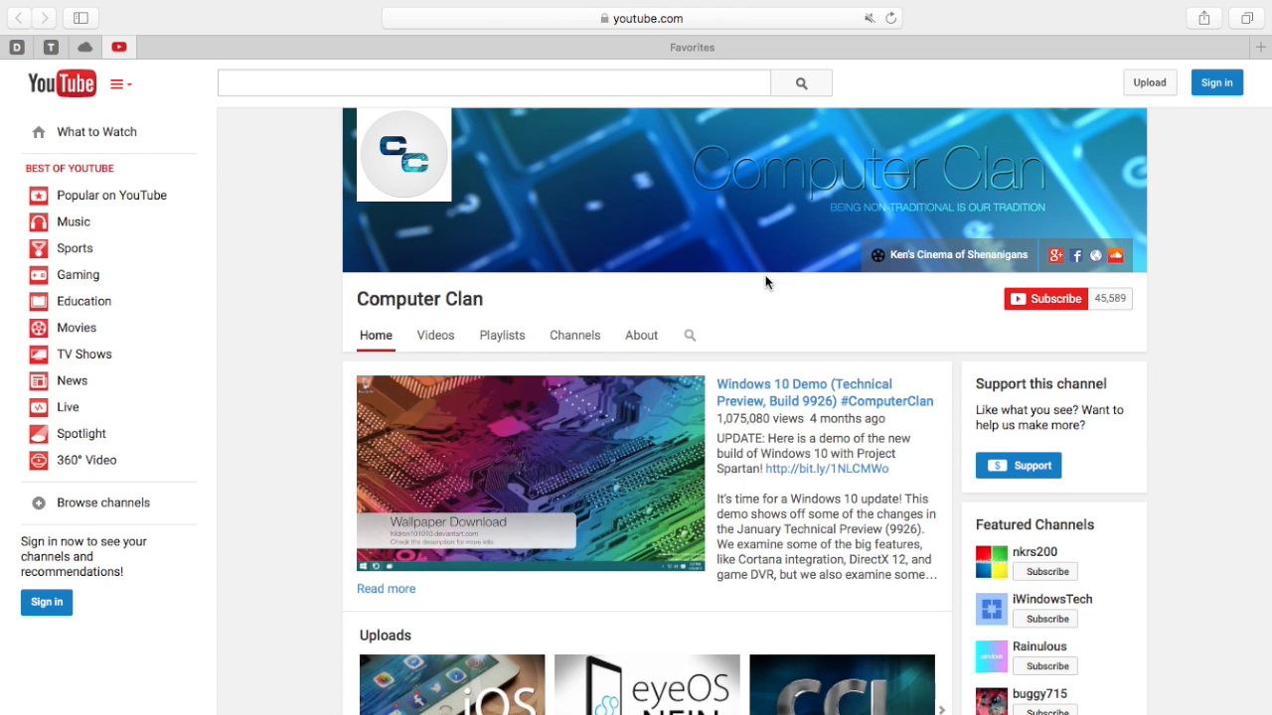
scroll(down, 3)
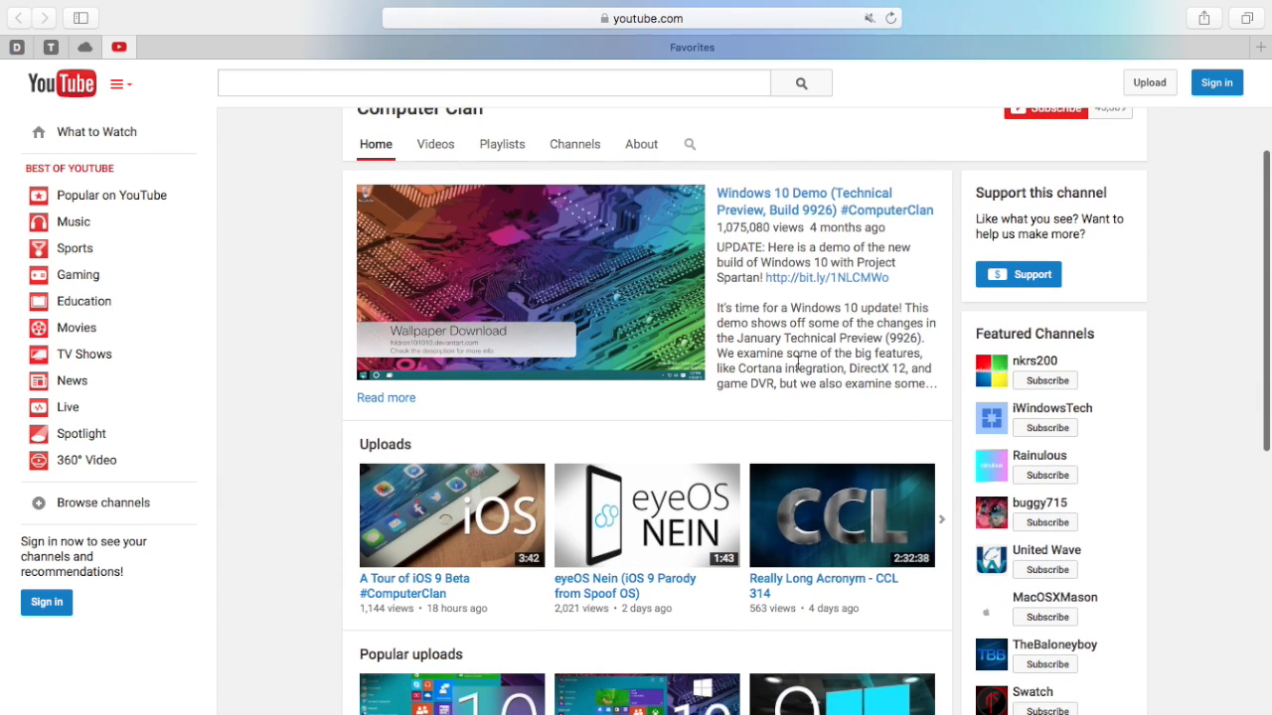
scroll(up, 3)
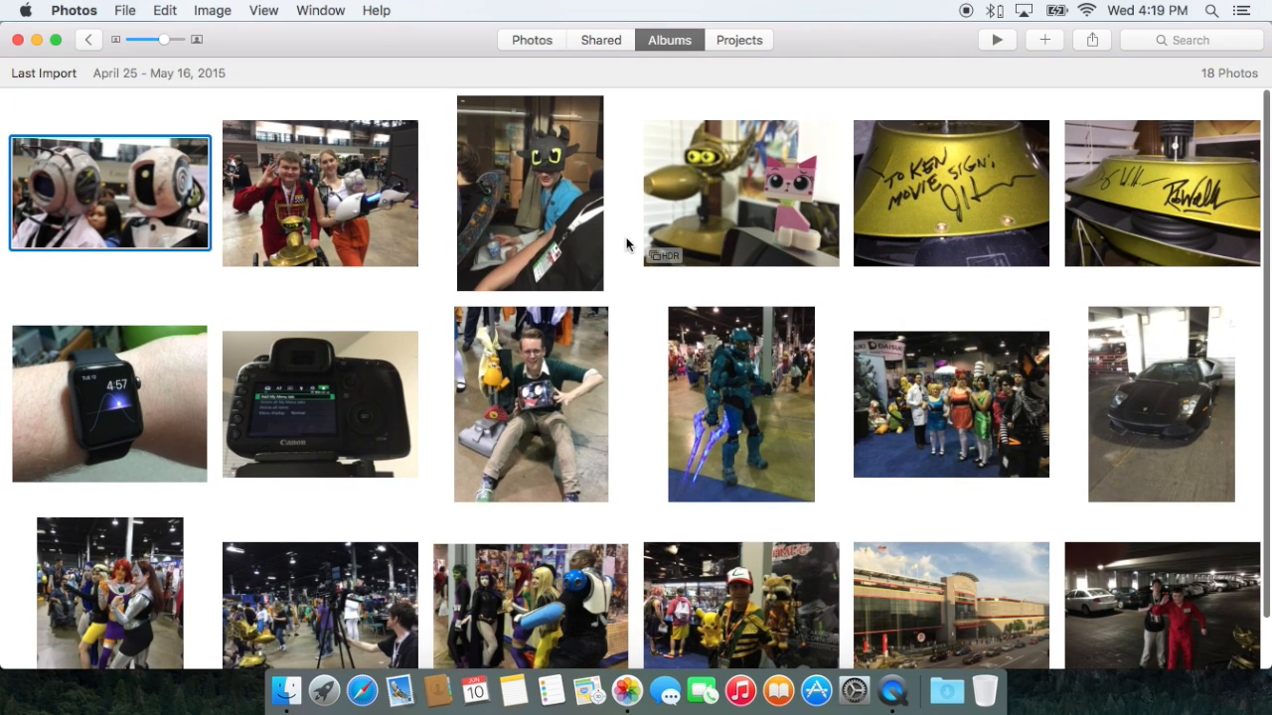
mouse_move(541, 318)
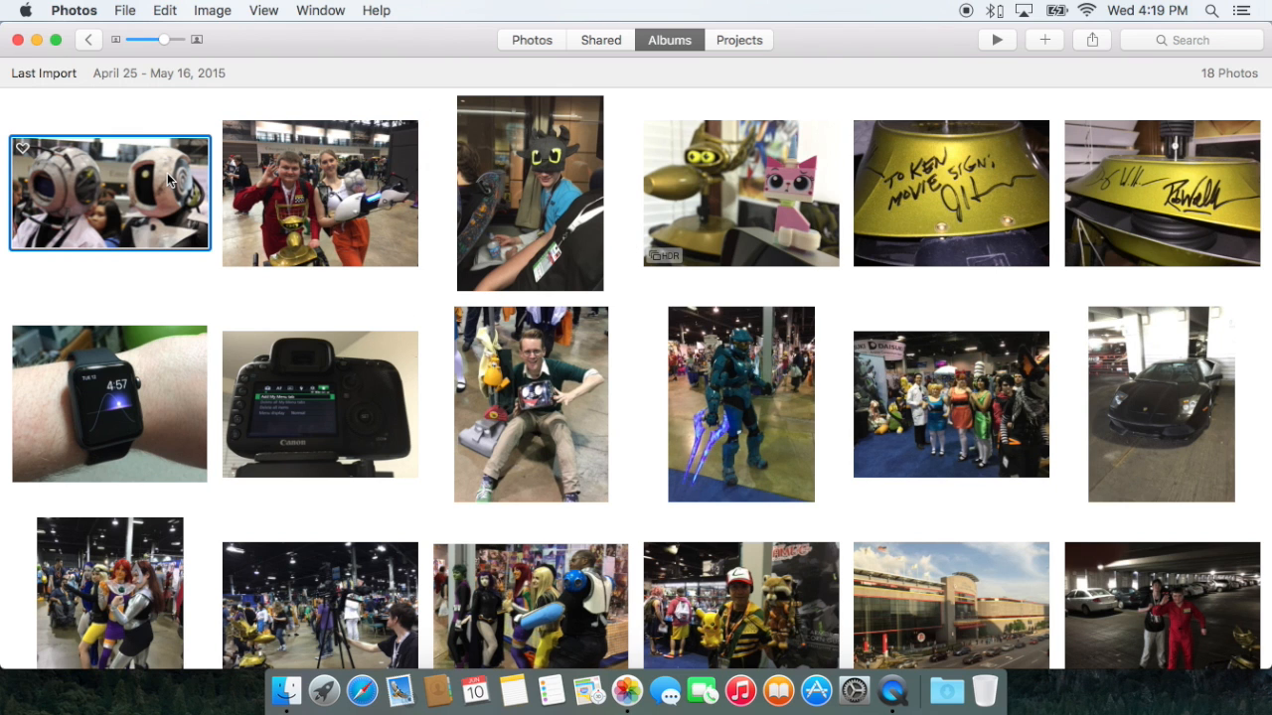
Step: Edit the robot-helmet photo to show Light, Color and Black & White adjustments, then finish with Done
double_click(109, 193)
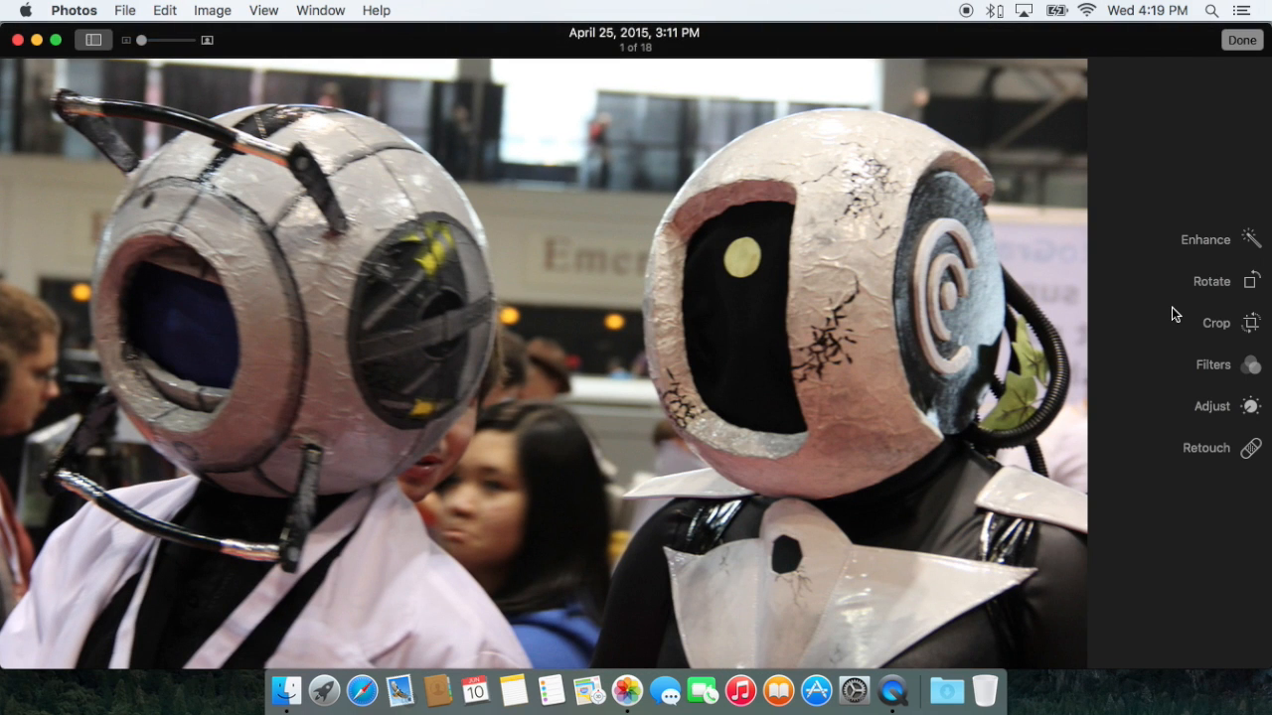
click(1212, 405)
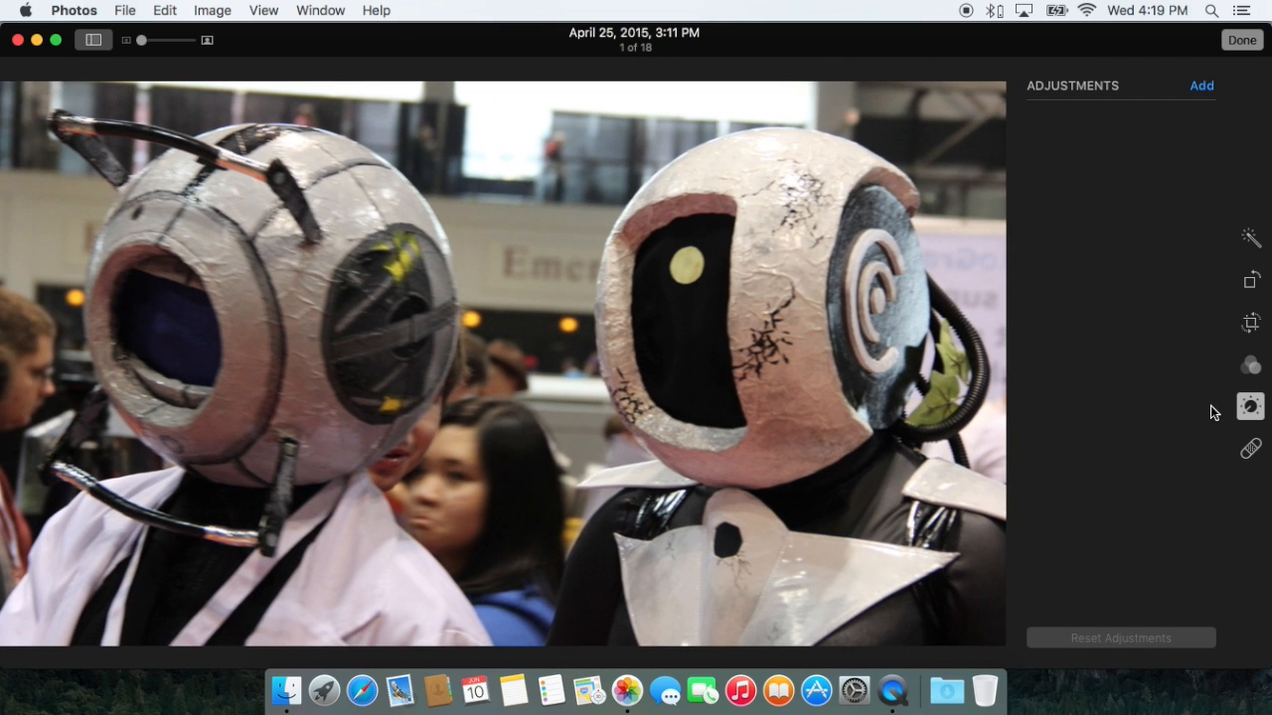
click(1200, 86)
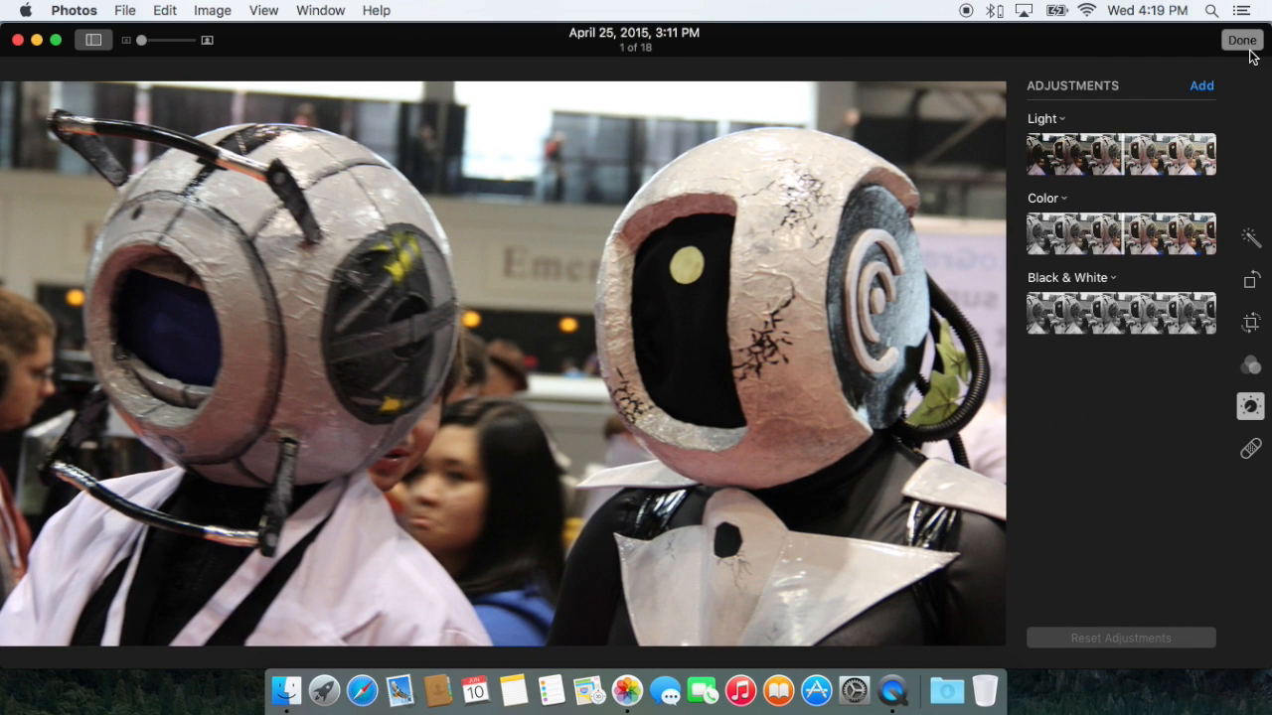
click(1240, 40)
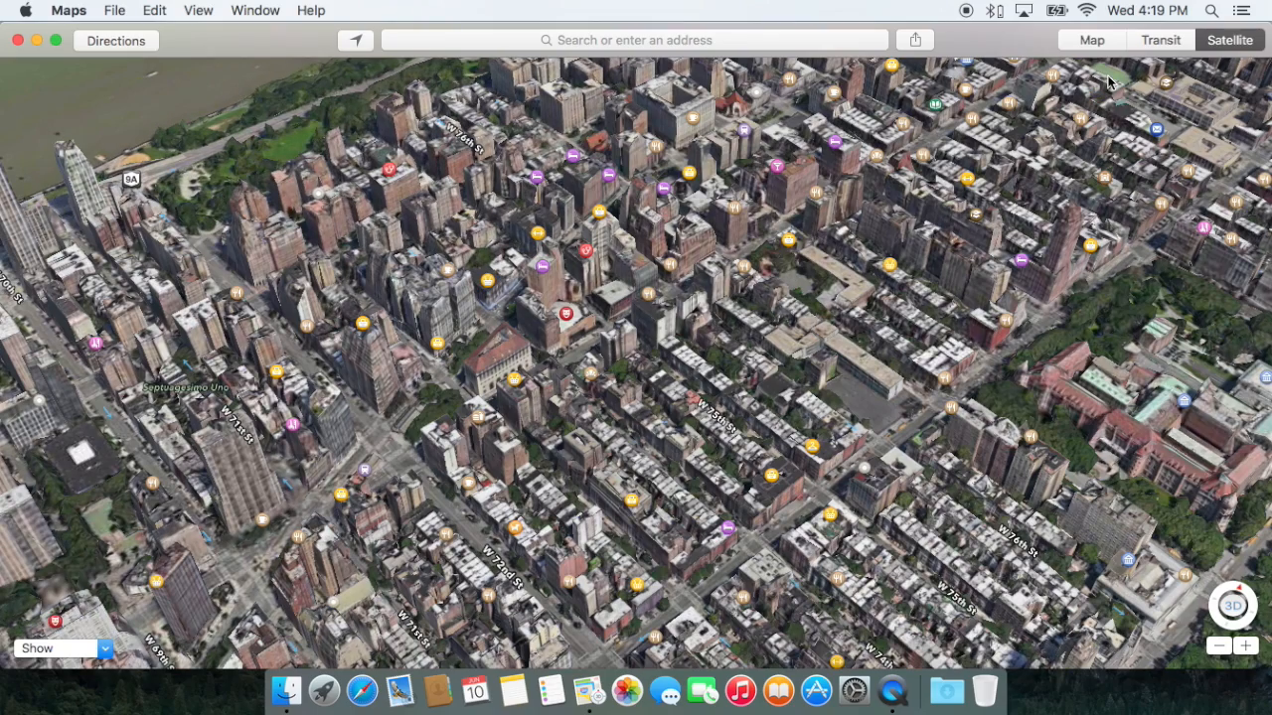
Step: Switch Maps to the Transit view and close the window
click(1160, 40)
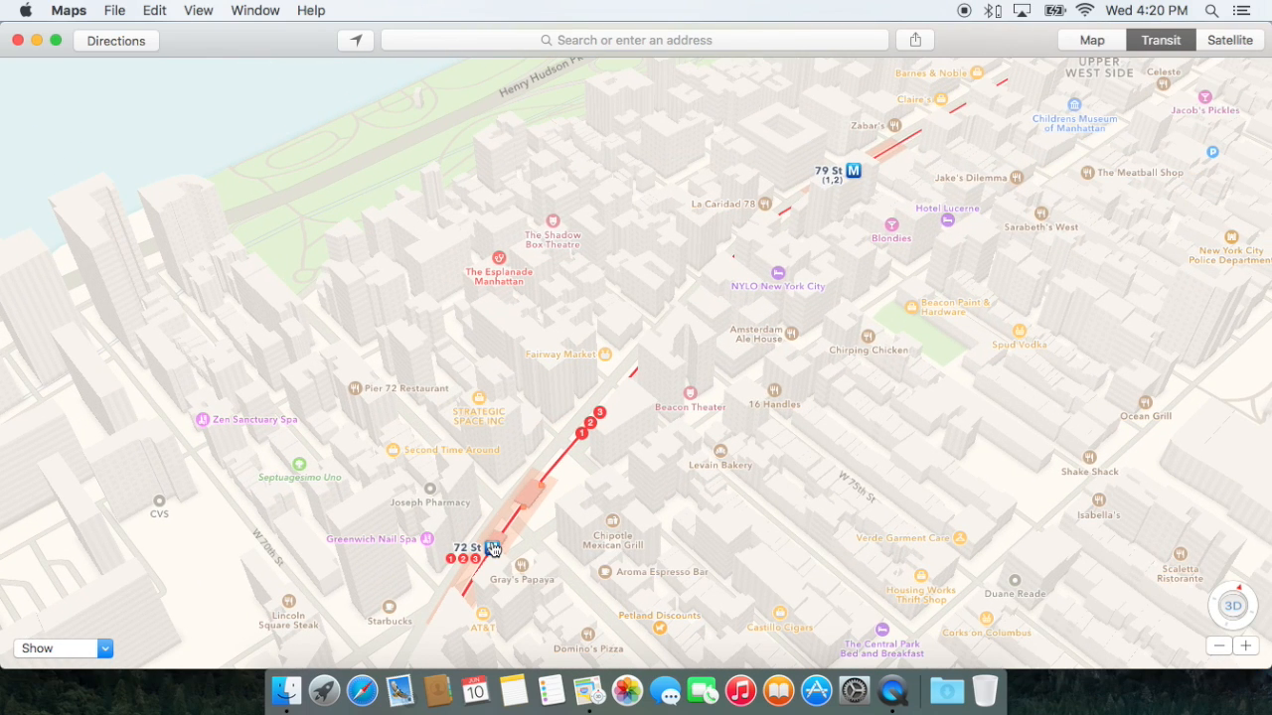
click(491, 549)
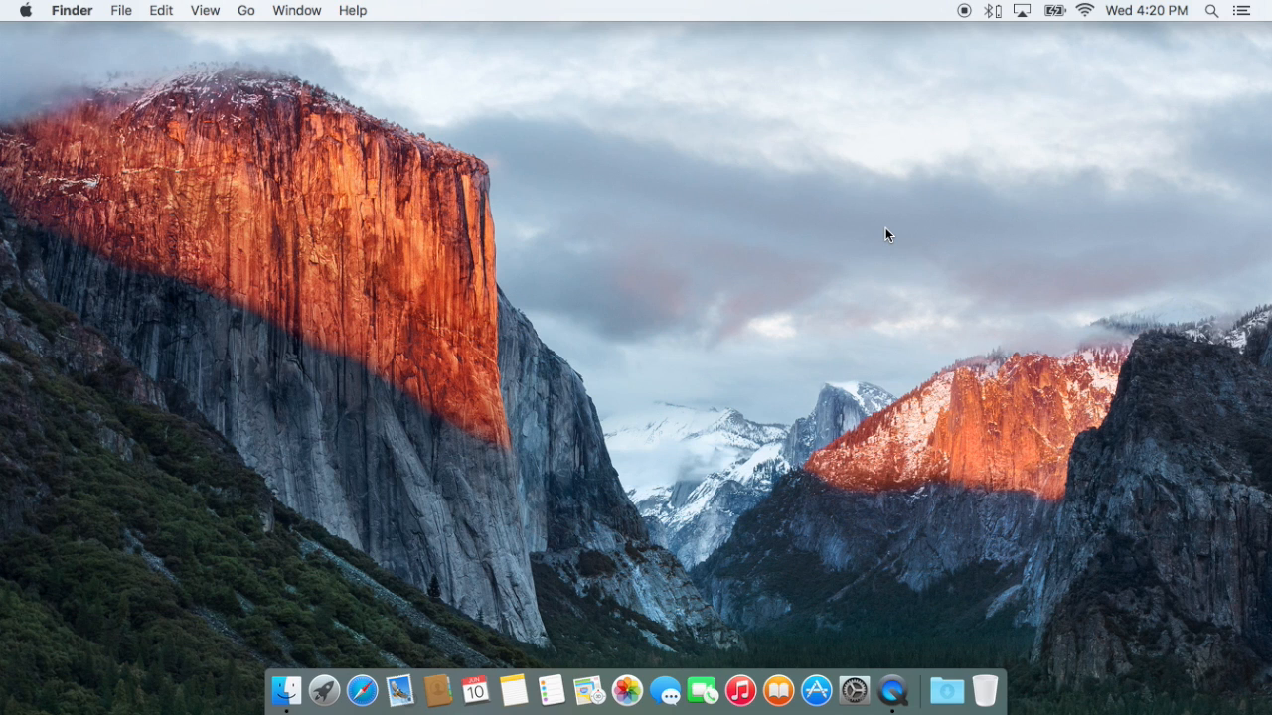
click(24, 12)
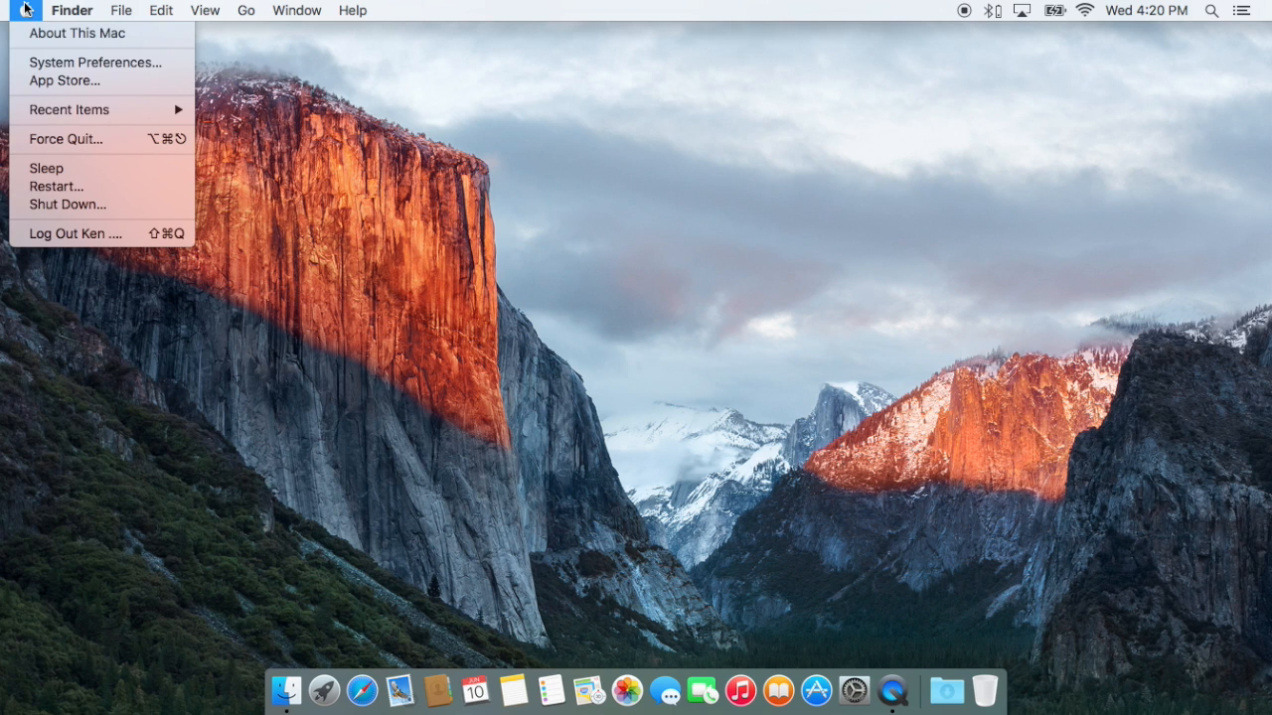
click(121, 10)
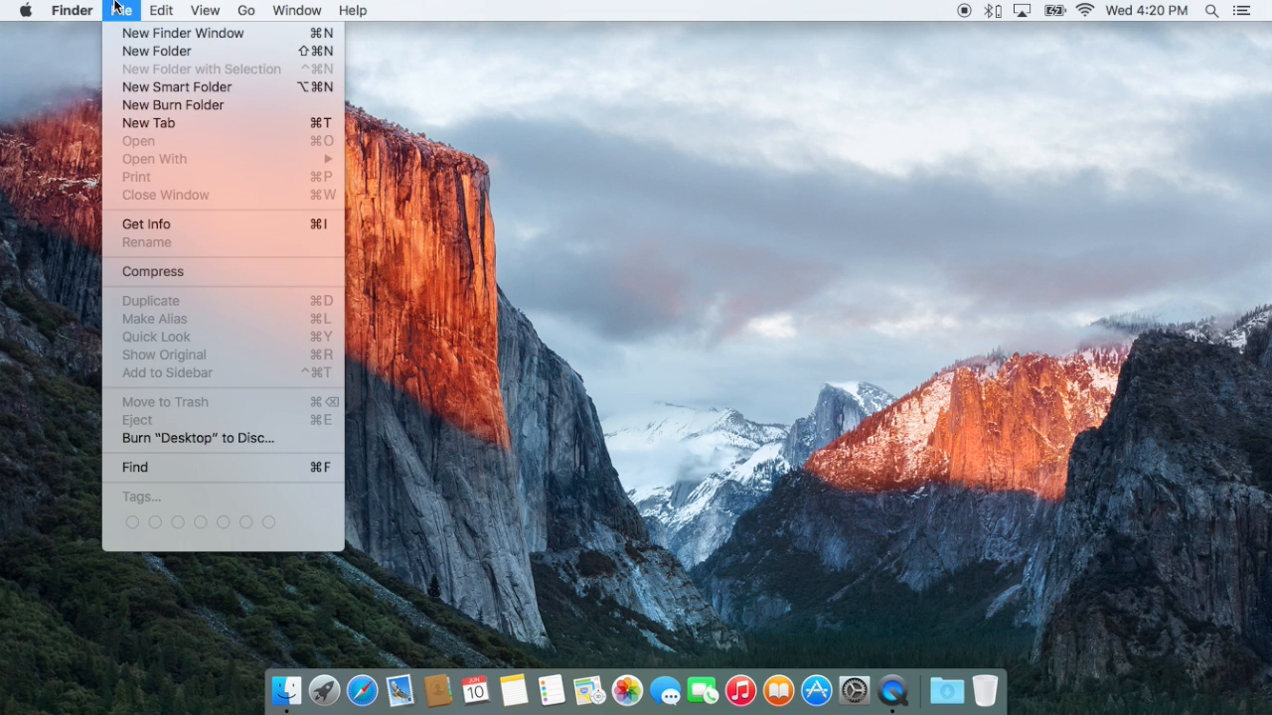
click(296, 10)
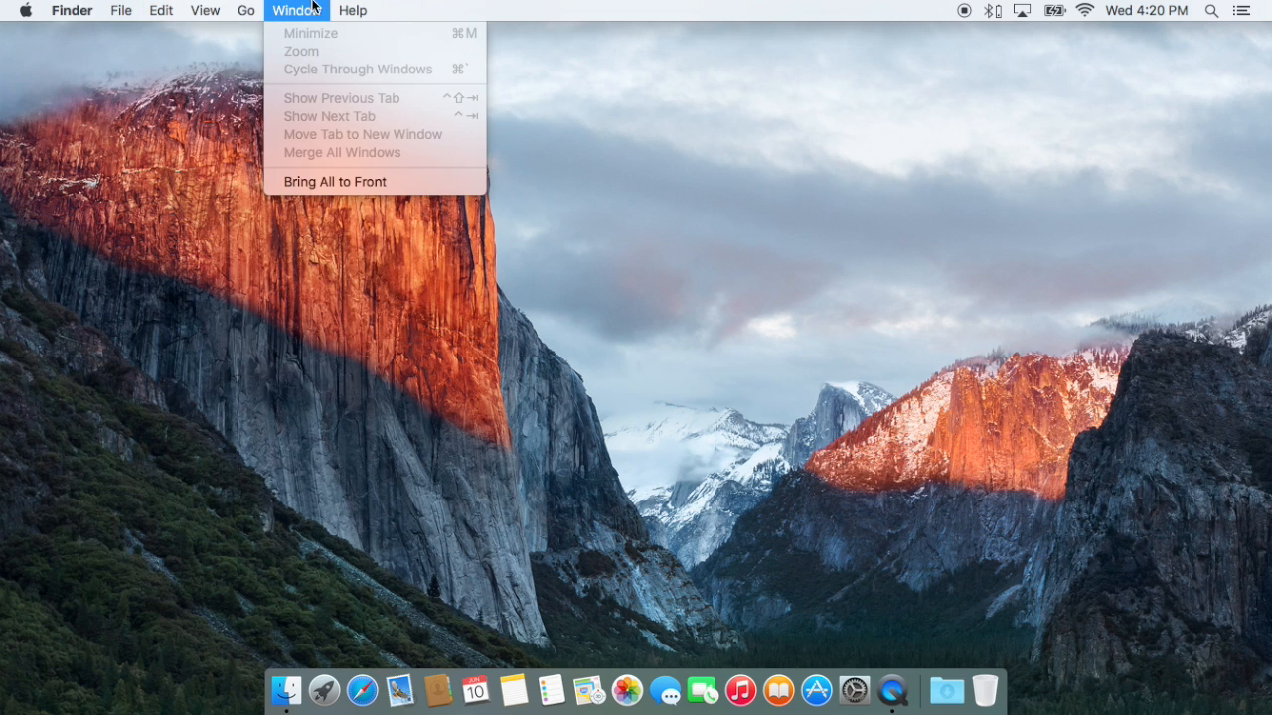
click(244, 10)
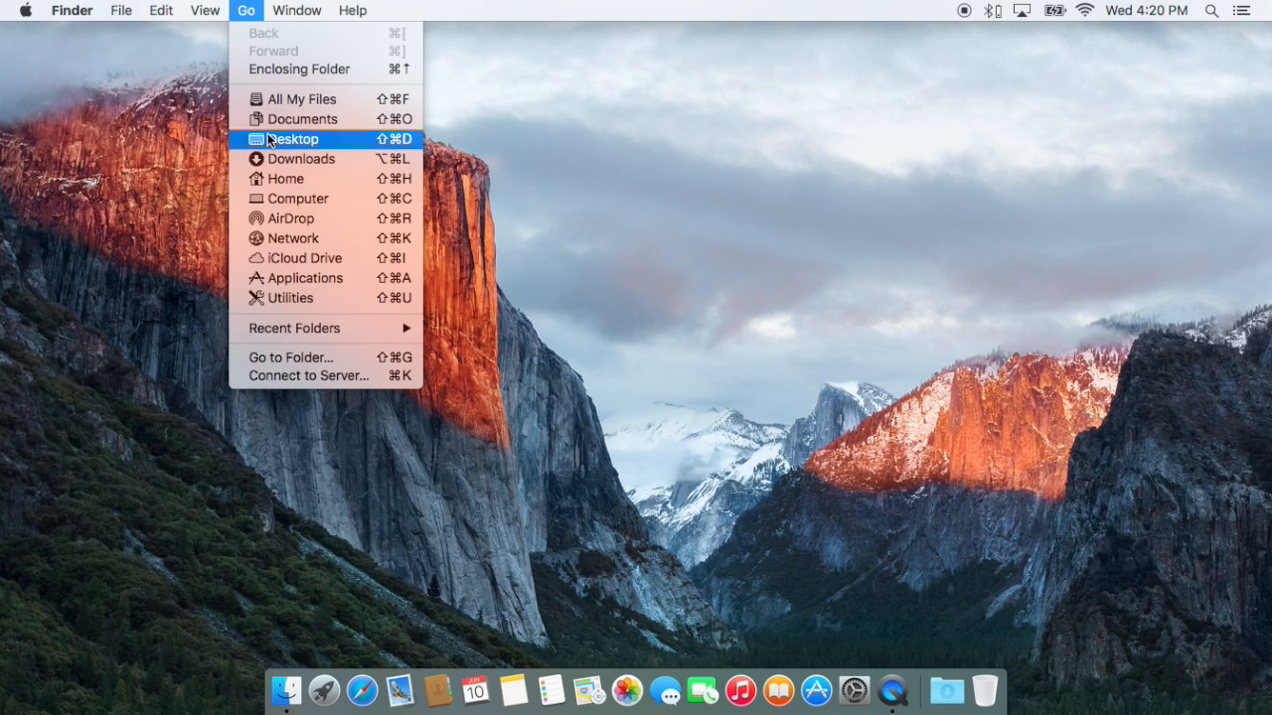
click(26, 10)
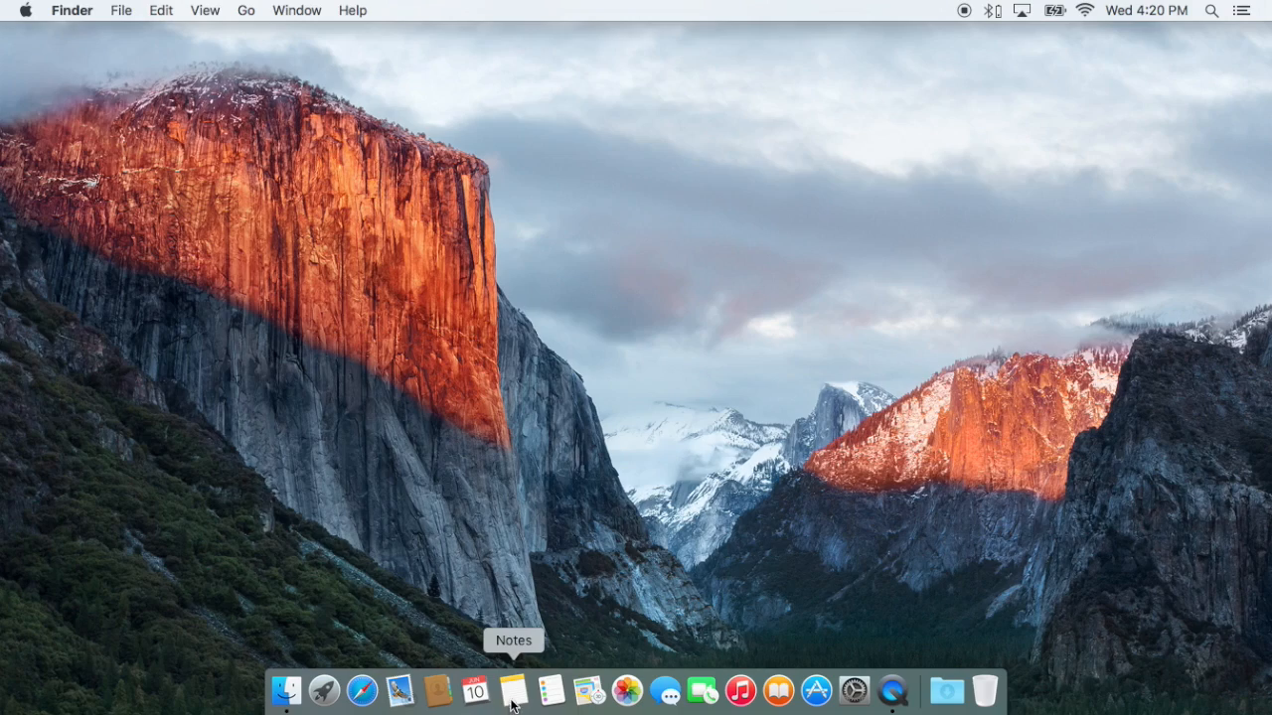
click(513, 690)
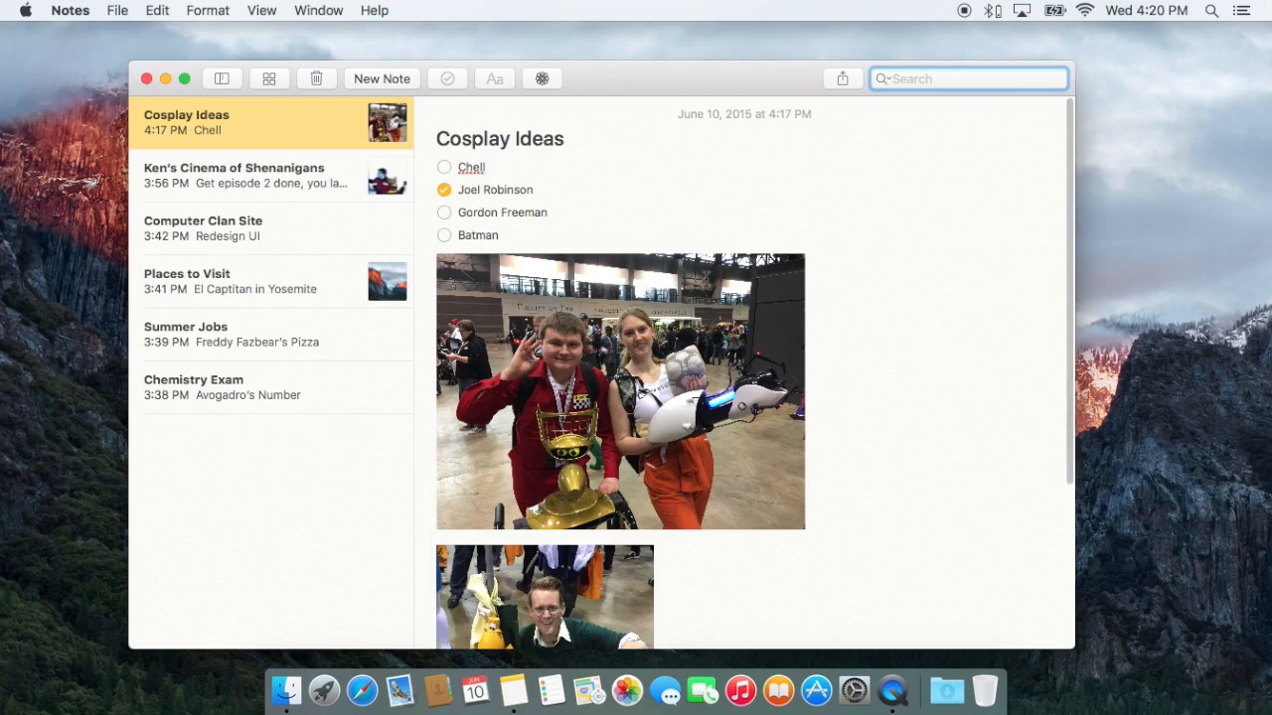
click(183, 79)
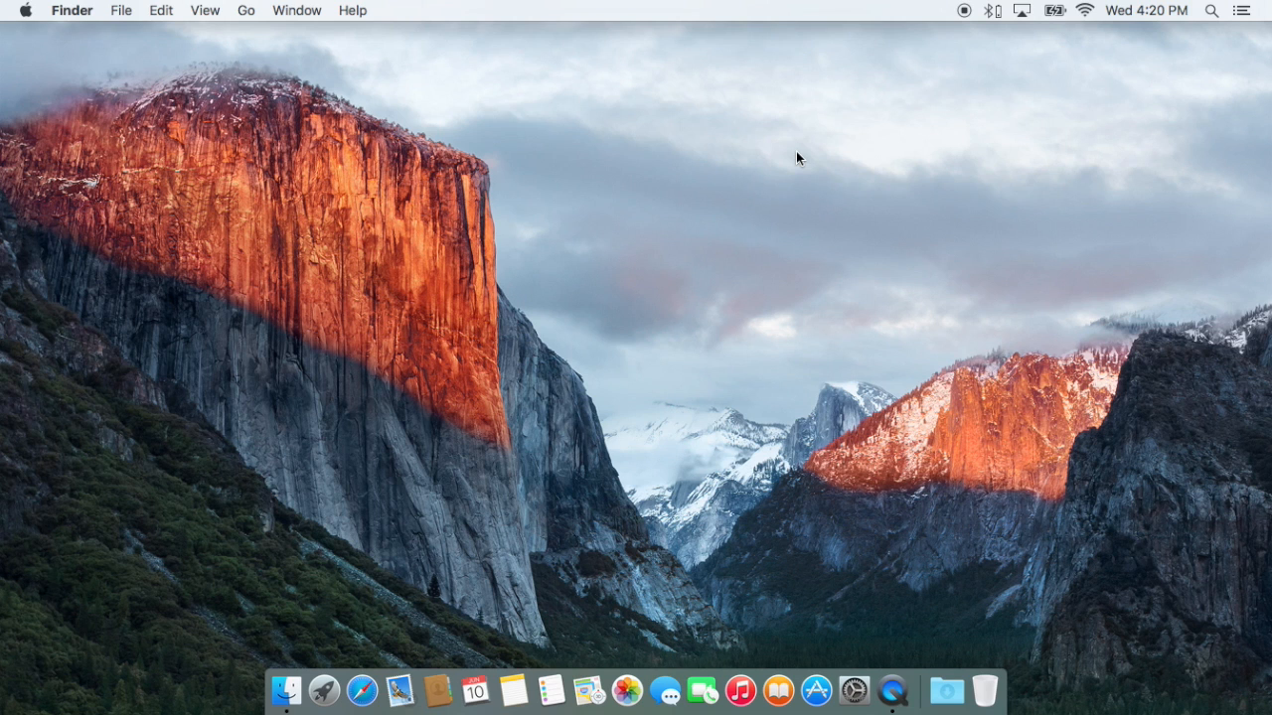
Step: Launch Disk Utility via Spotlight and view the El Cap volume's storage breakdown
text(disk Utility)
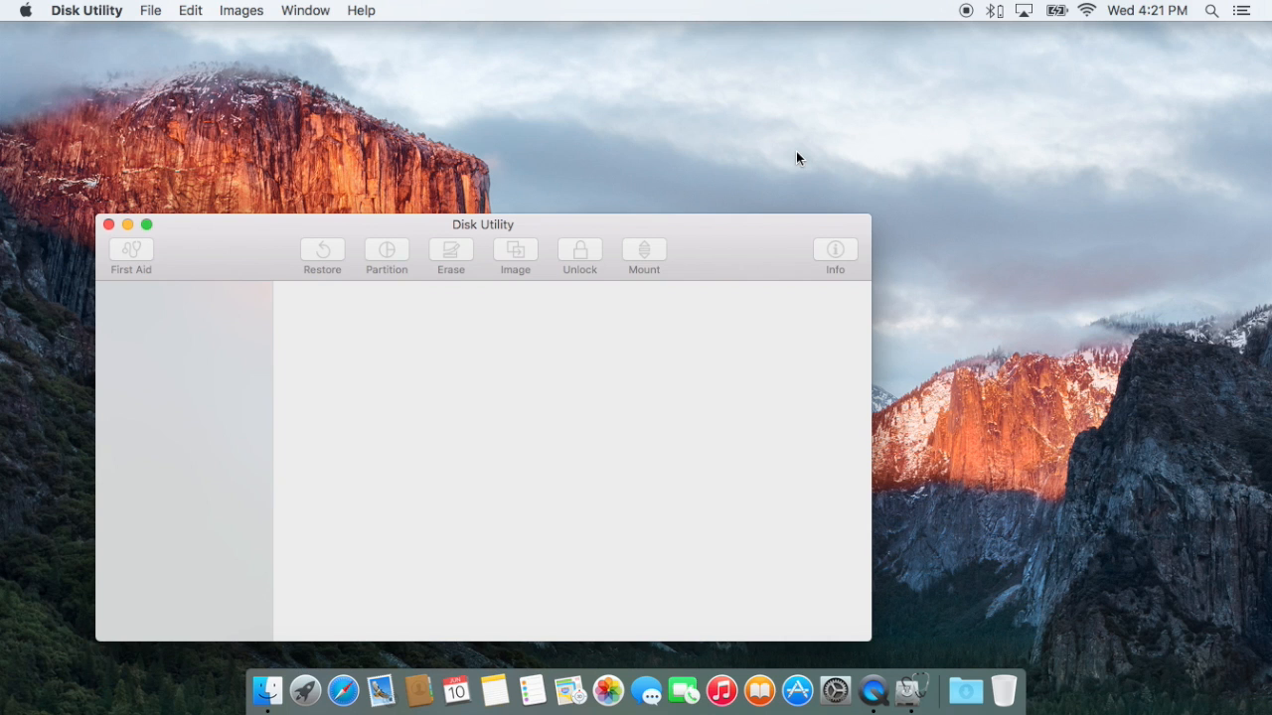
drag(483, 223, 604, 117)
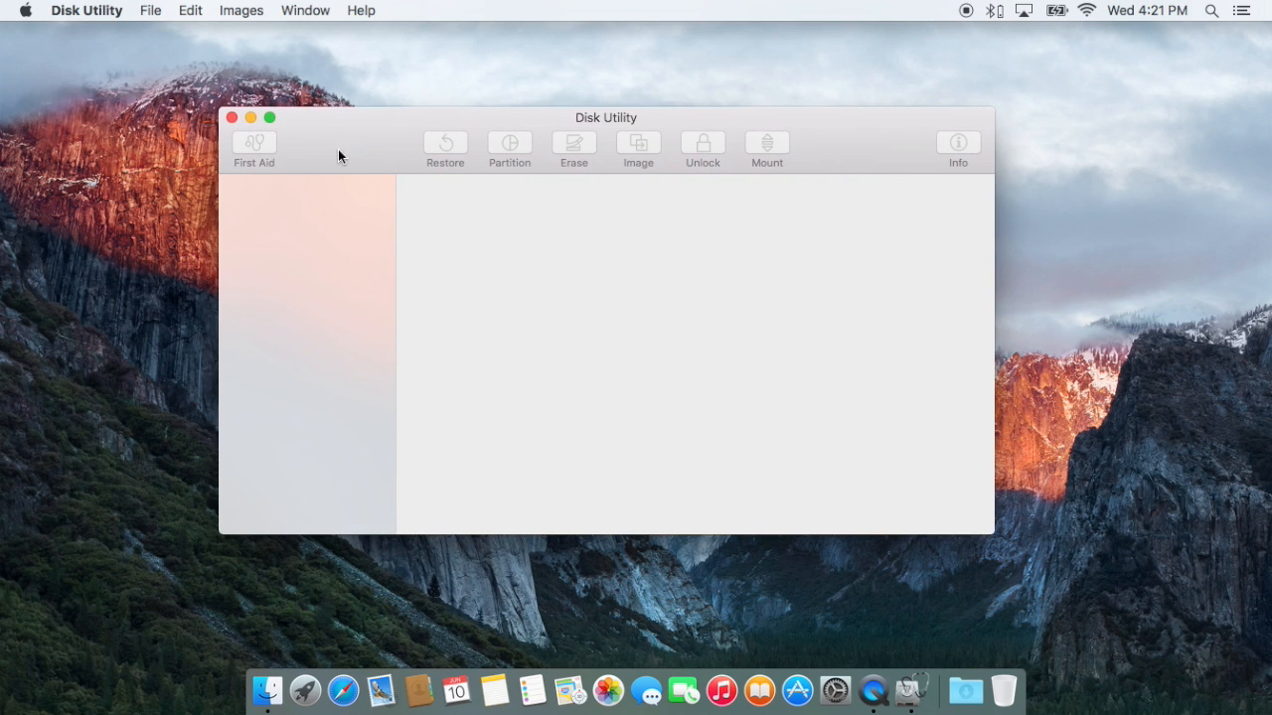
click(414, 354)
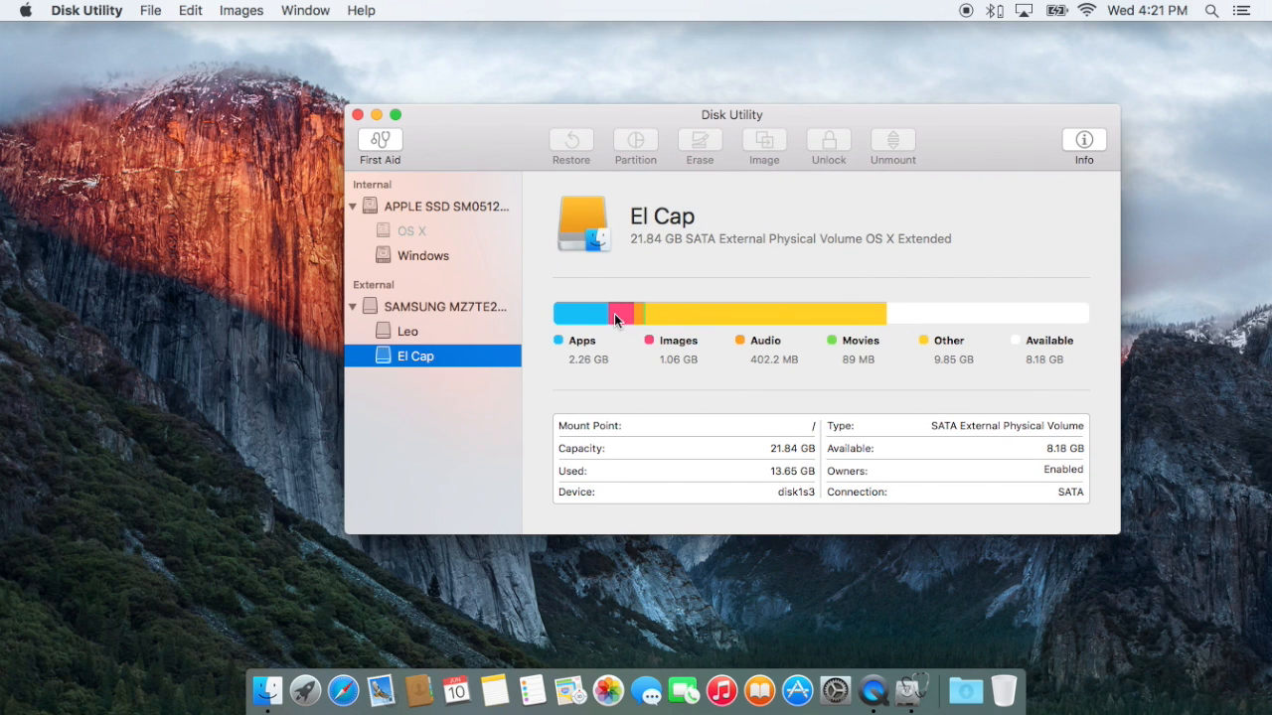
mouse_move(981, 347)
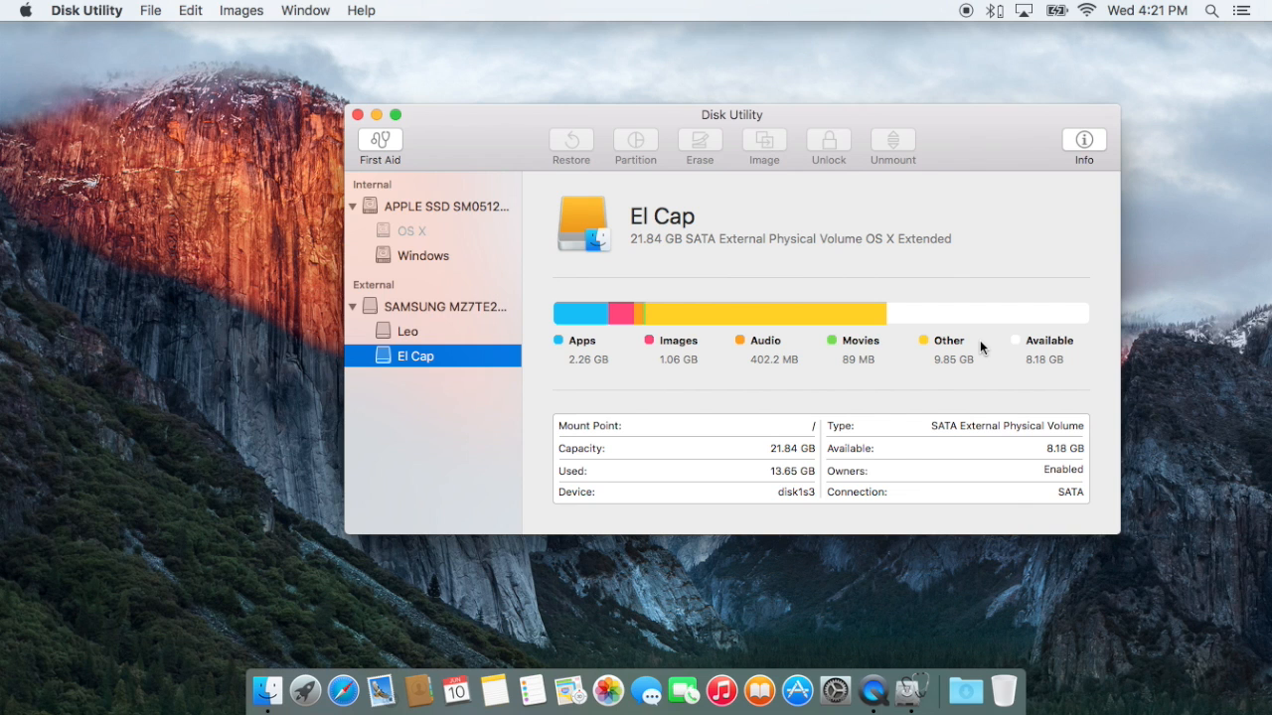
Step: Select the external Samsung disk, view its Leo and El Cap partition layout, and cancel without changes
click(453, 306)
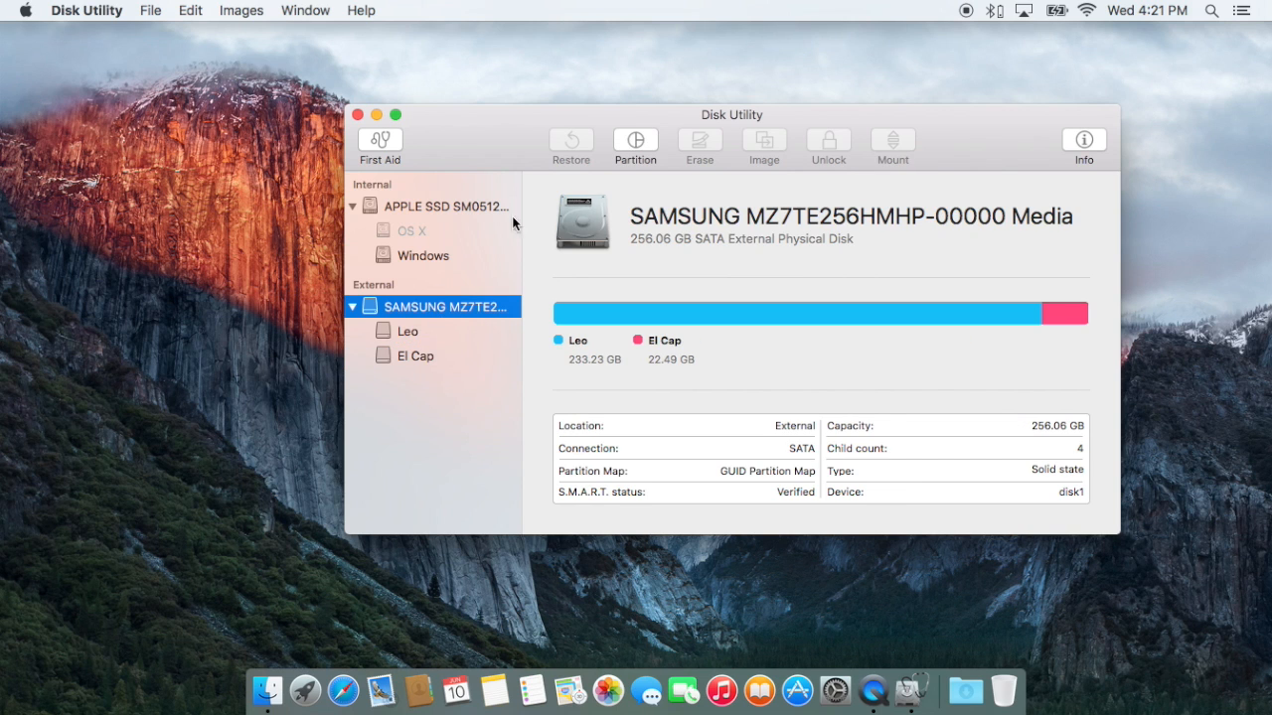
click(634, 143)
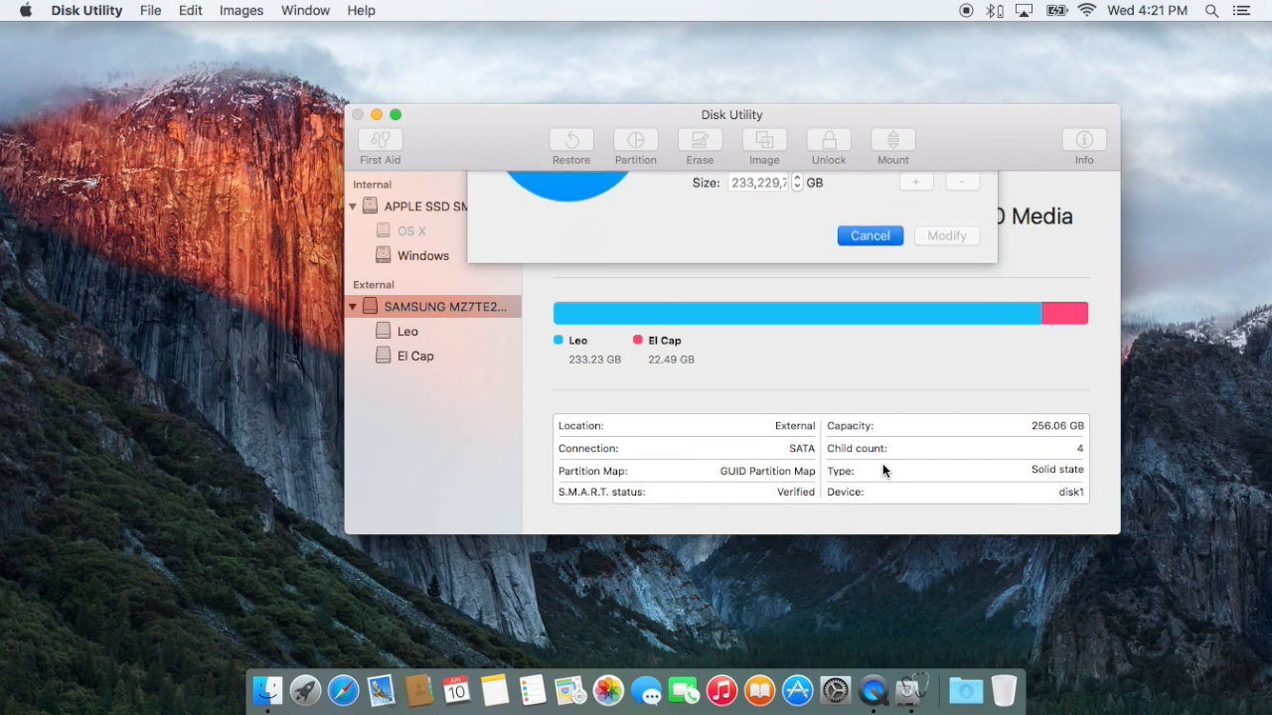
click(868, 235)
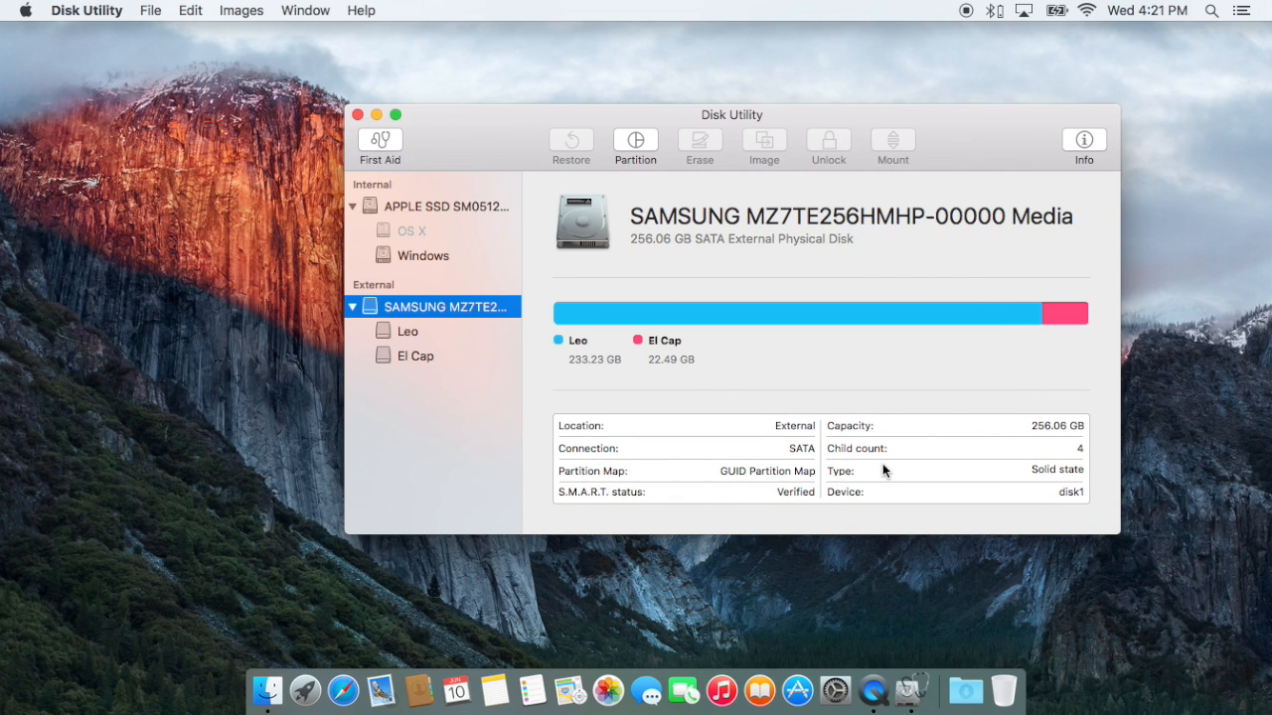
click(362, 113)
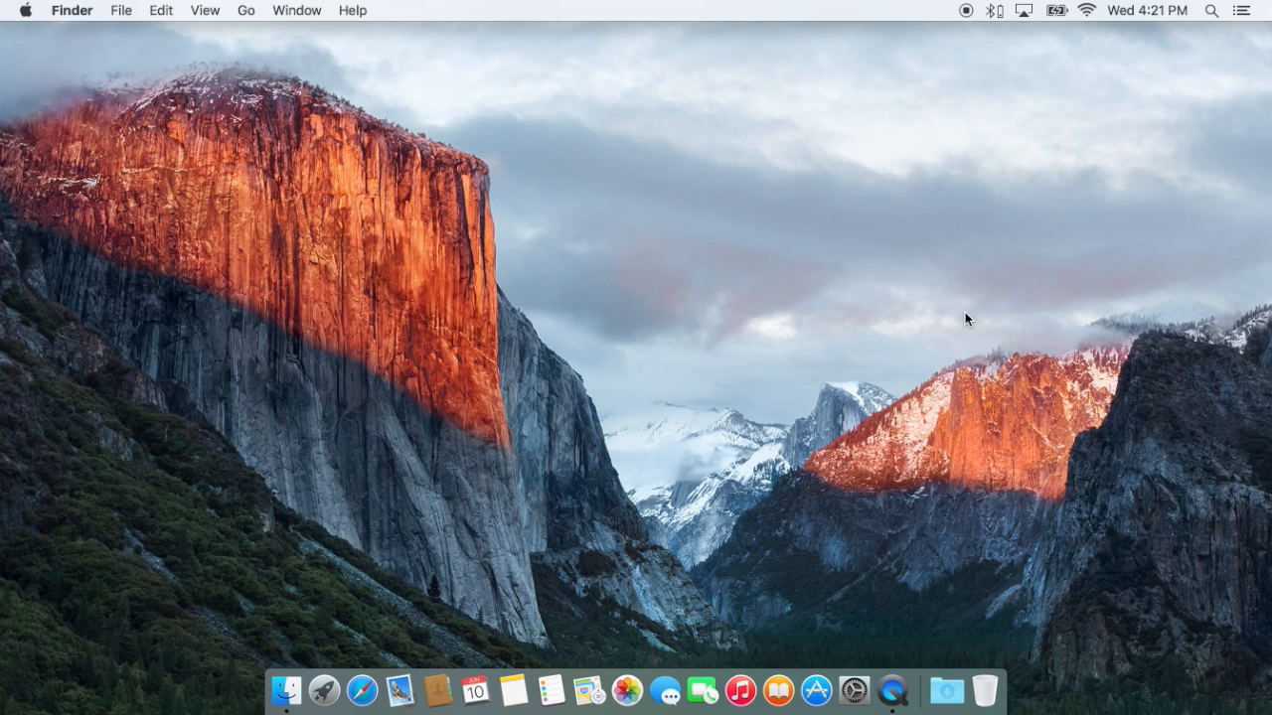
Step: Show all open windows in Mission Control, then bring up the Apple menu's system options
click(361, 689)
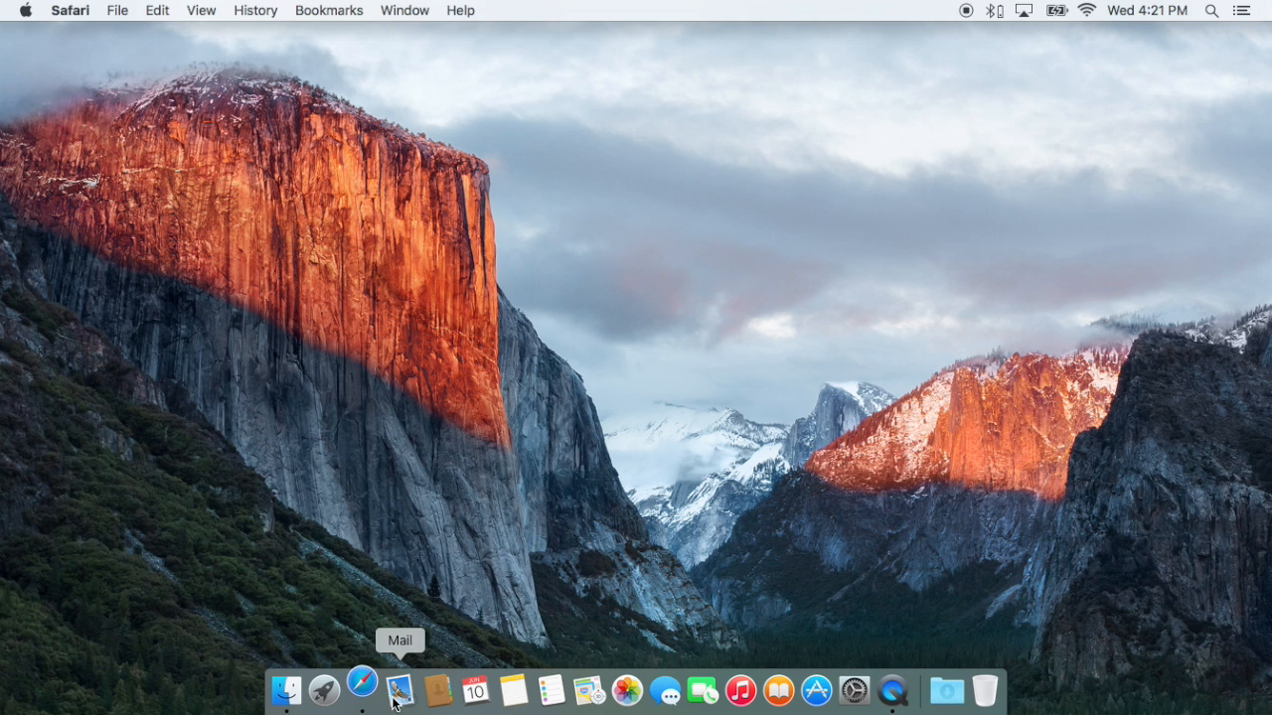
click(402, 691)
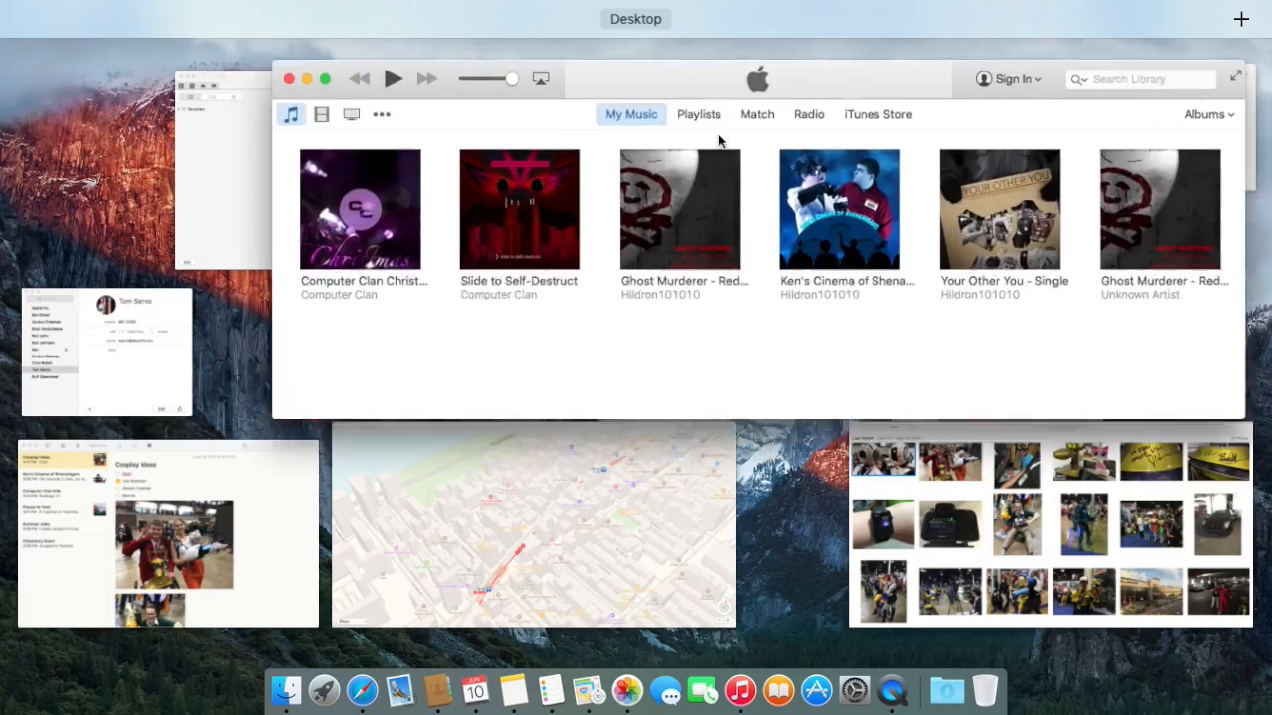
click(23, 10)
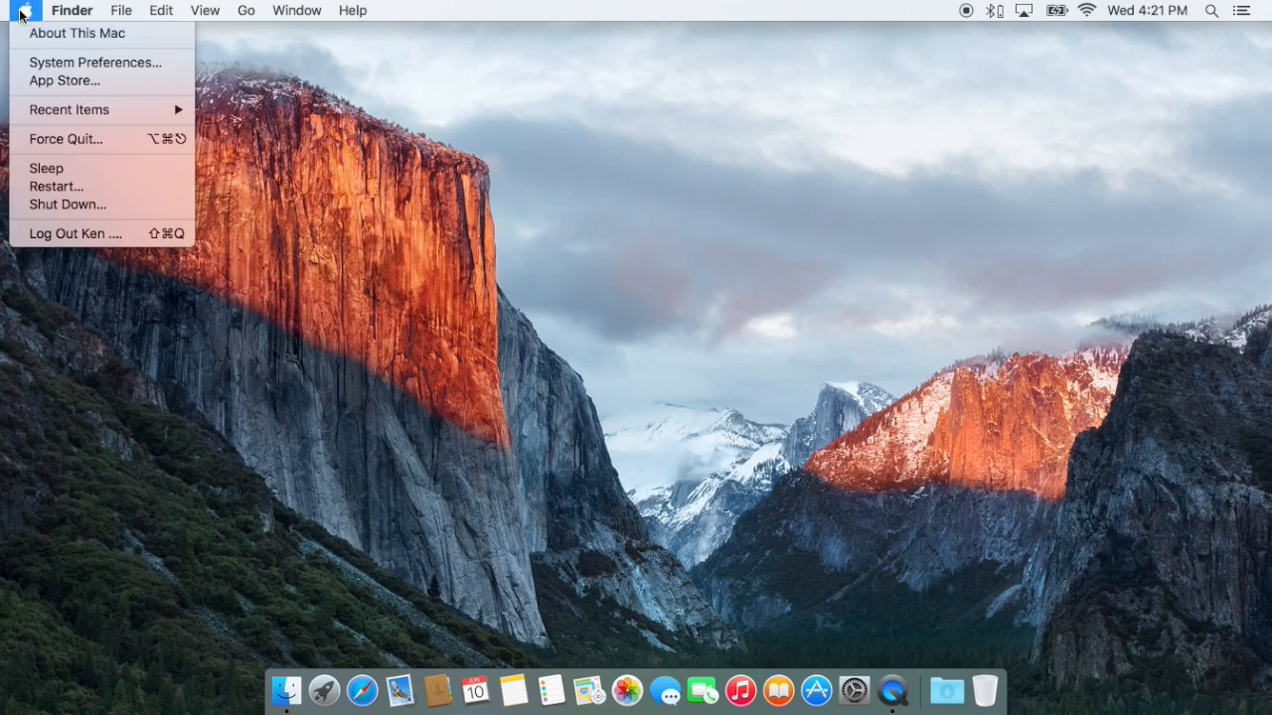
Step: Enable 'Automatically hide and show the menu bar' in the General preferences pane
click(95, 61)
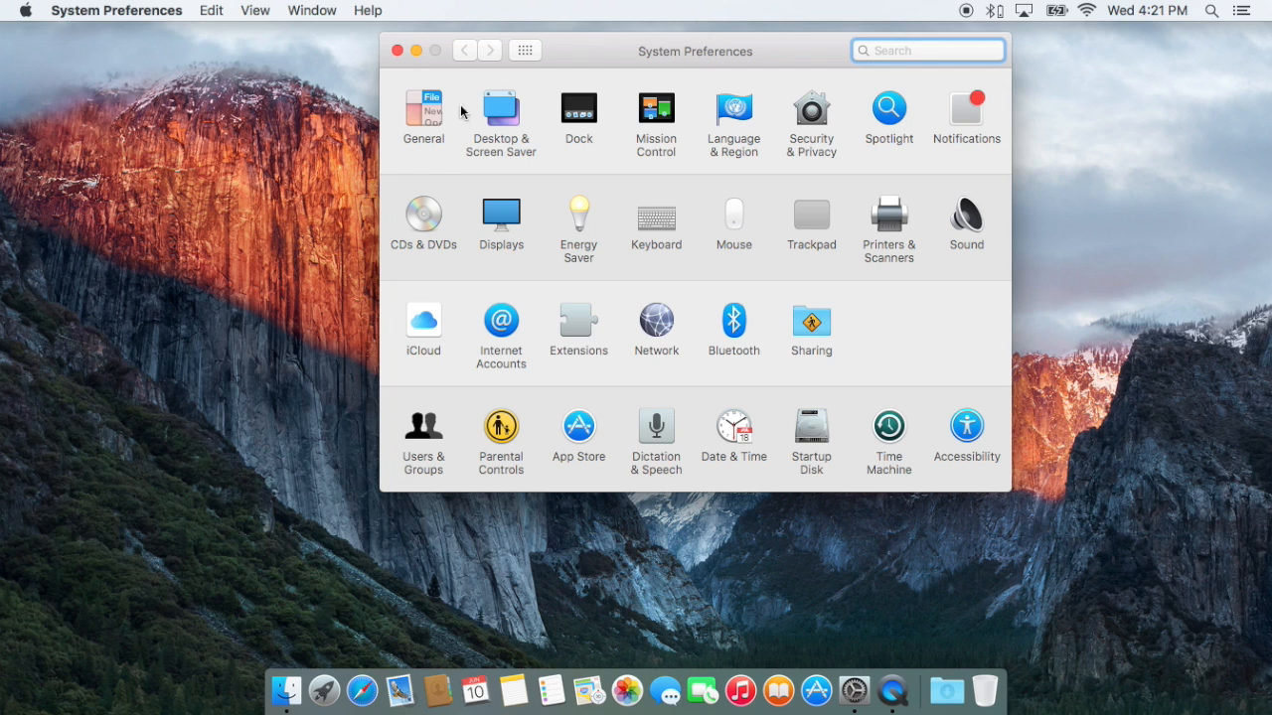
click(423, 109)
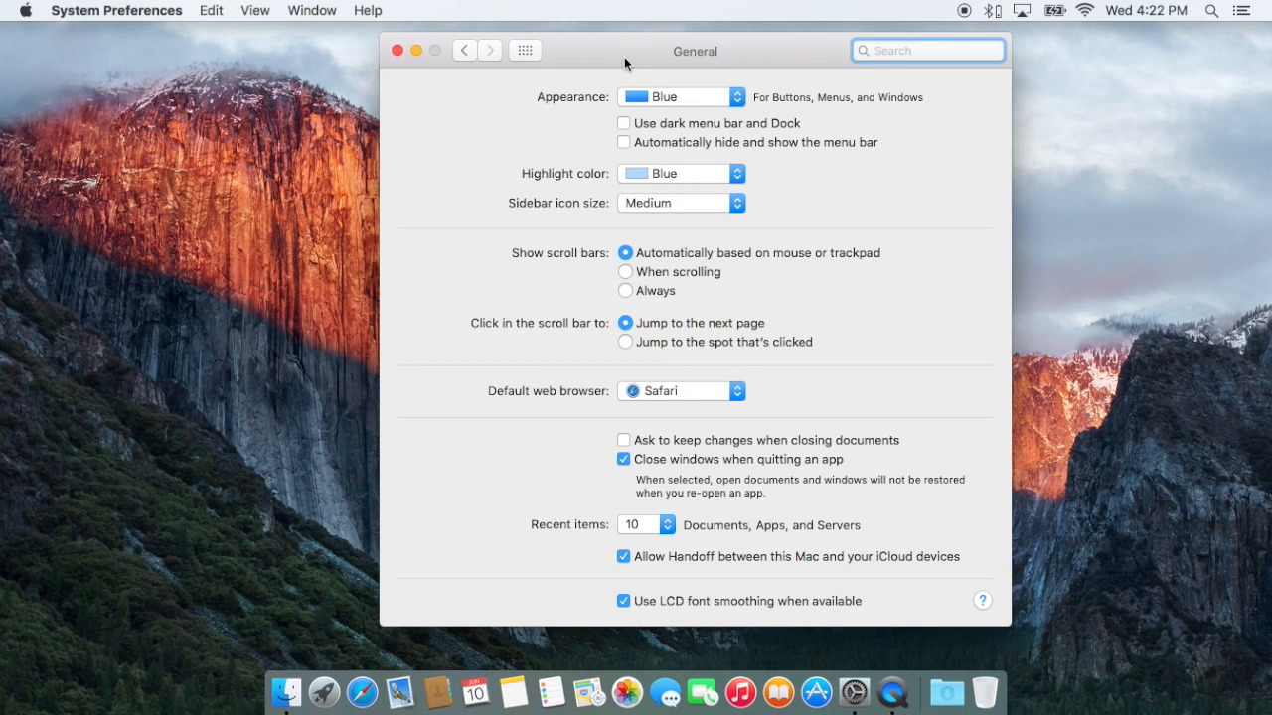
click(624, 143)
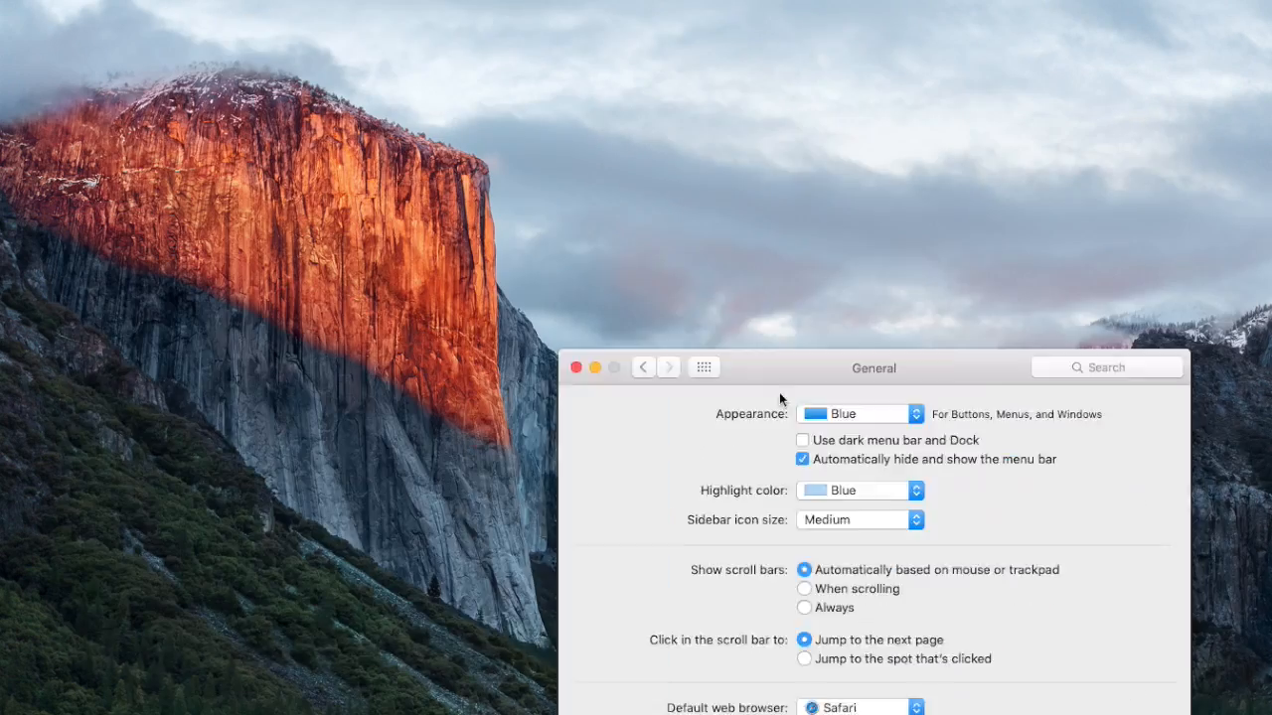
click(574, 365)
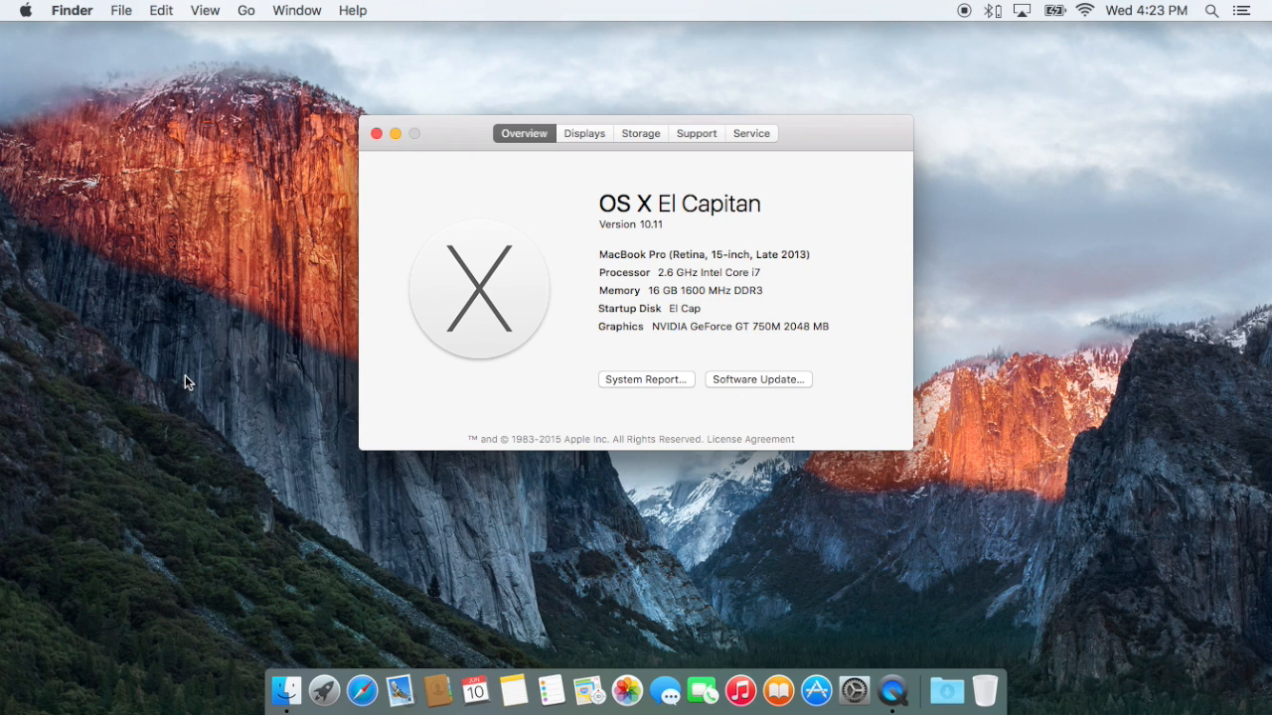
Step: View the About This Mac overview reporting OS X El Capitan version 10.11
click(378, 133)
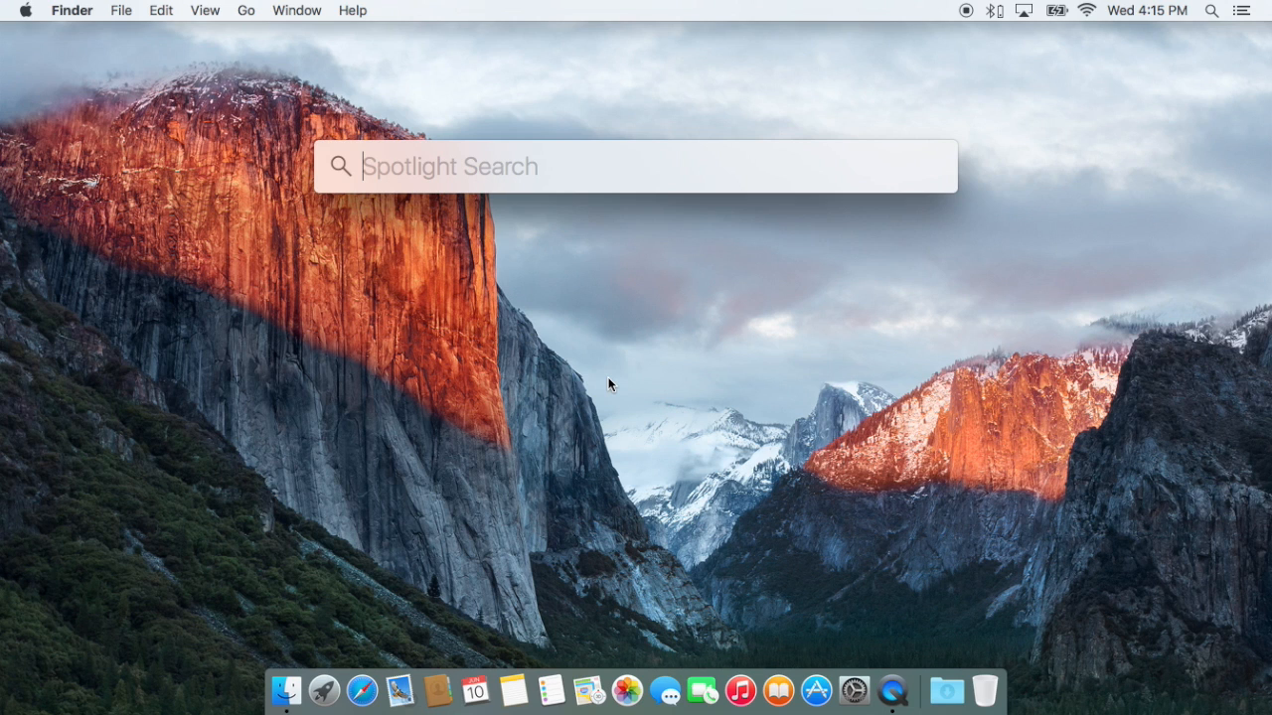
Step: Search Spotlight for AAPL to bring up the Yahoo Finance summary for Apple stock
text(AA)
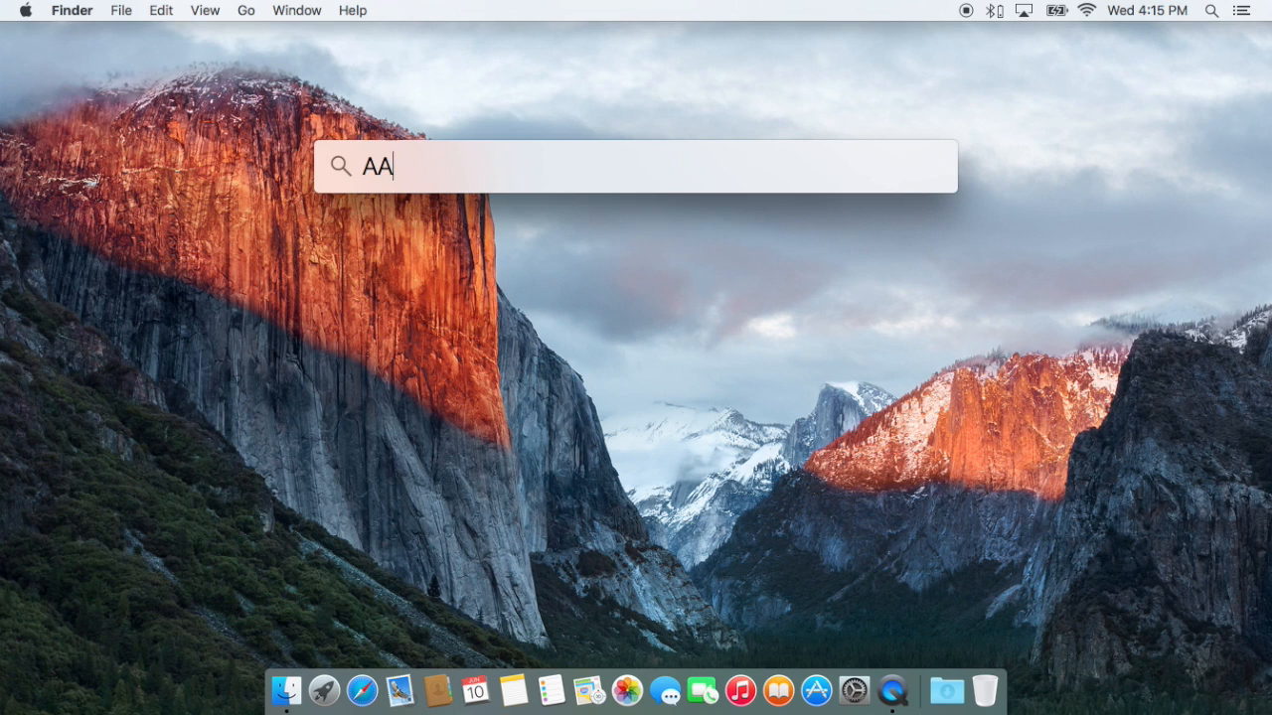
text(PL)
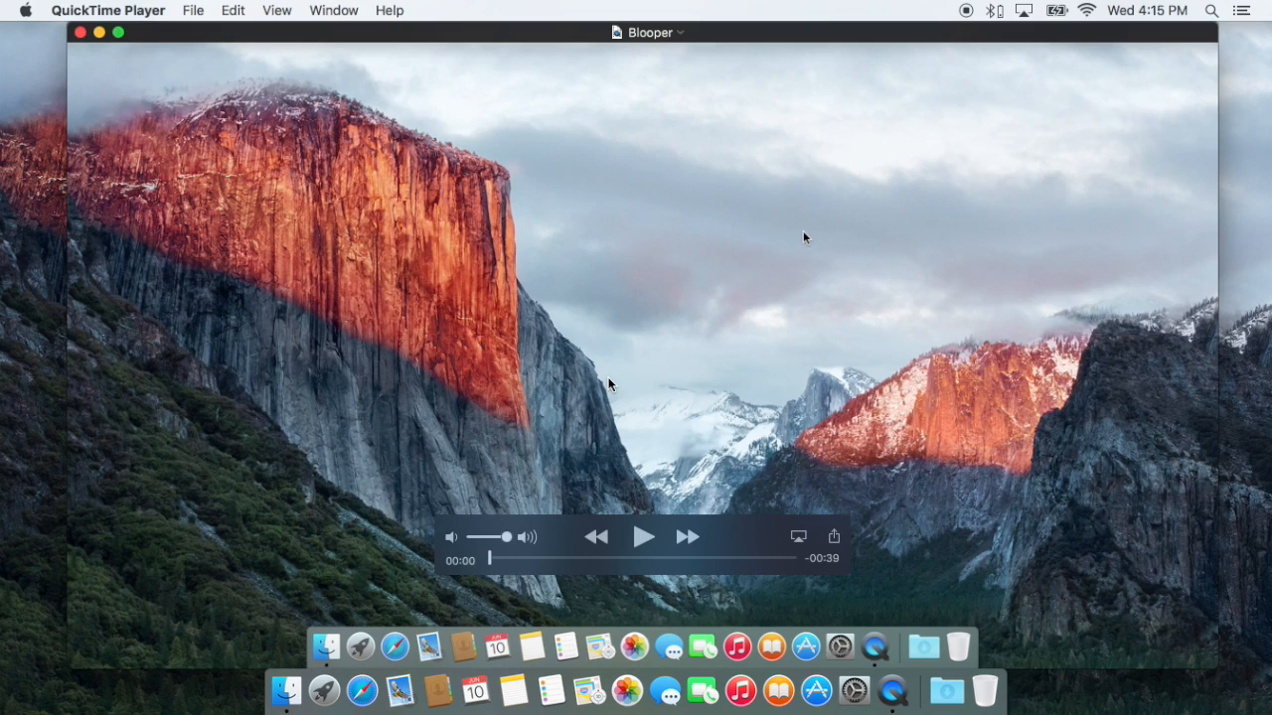
click(78, 32)
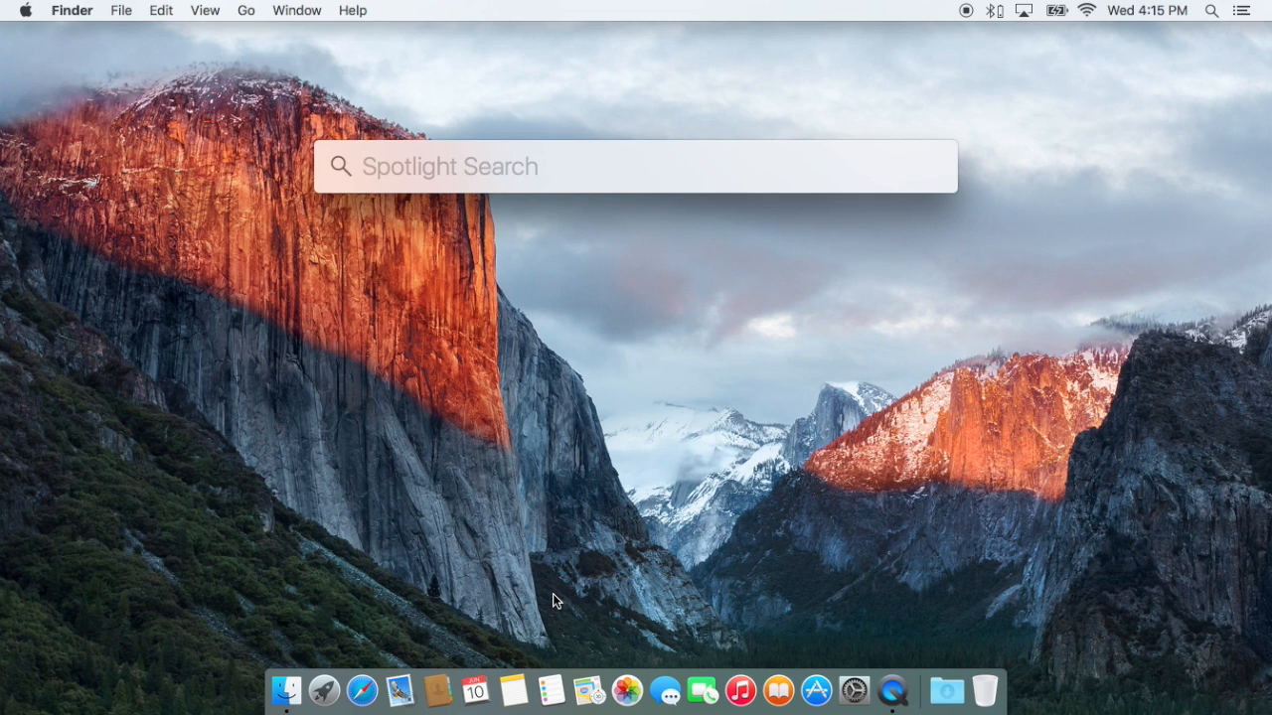
text(A)
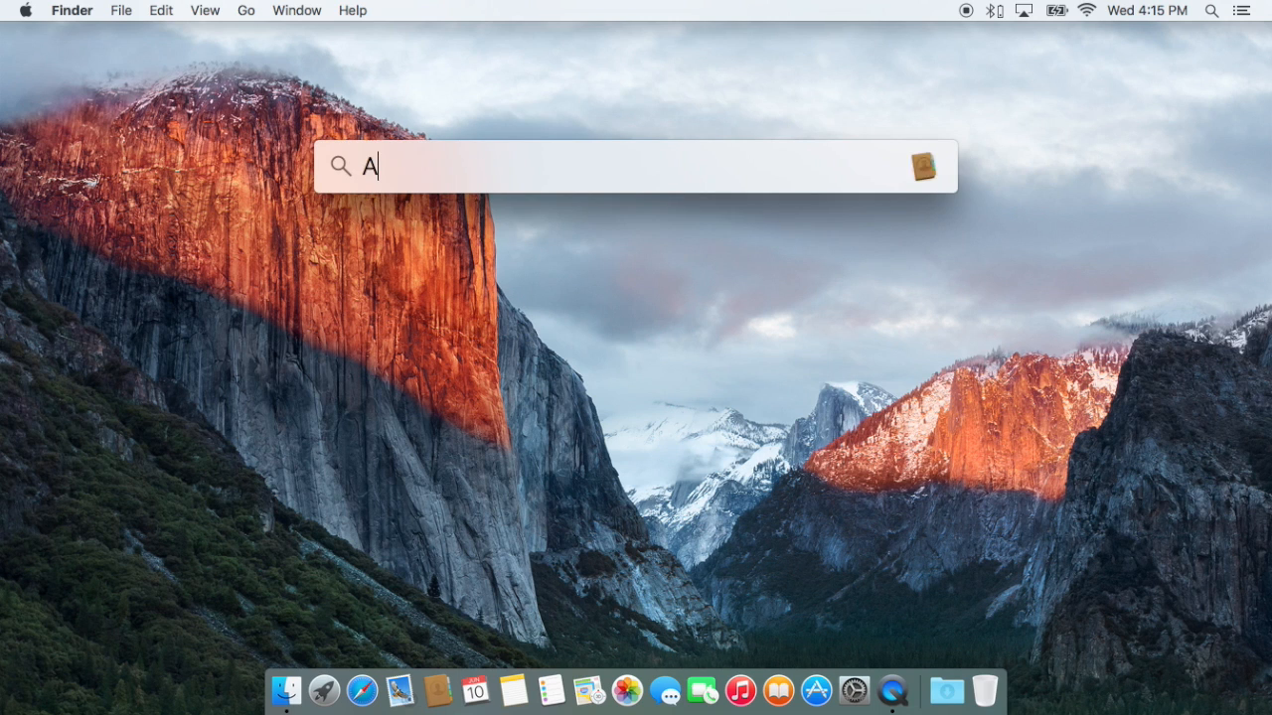
text(APL)
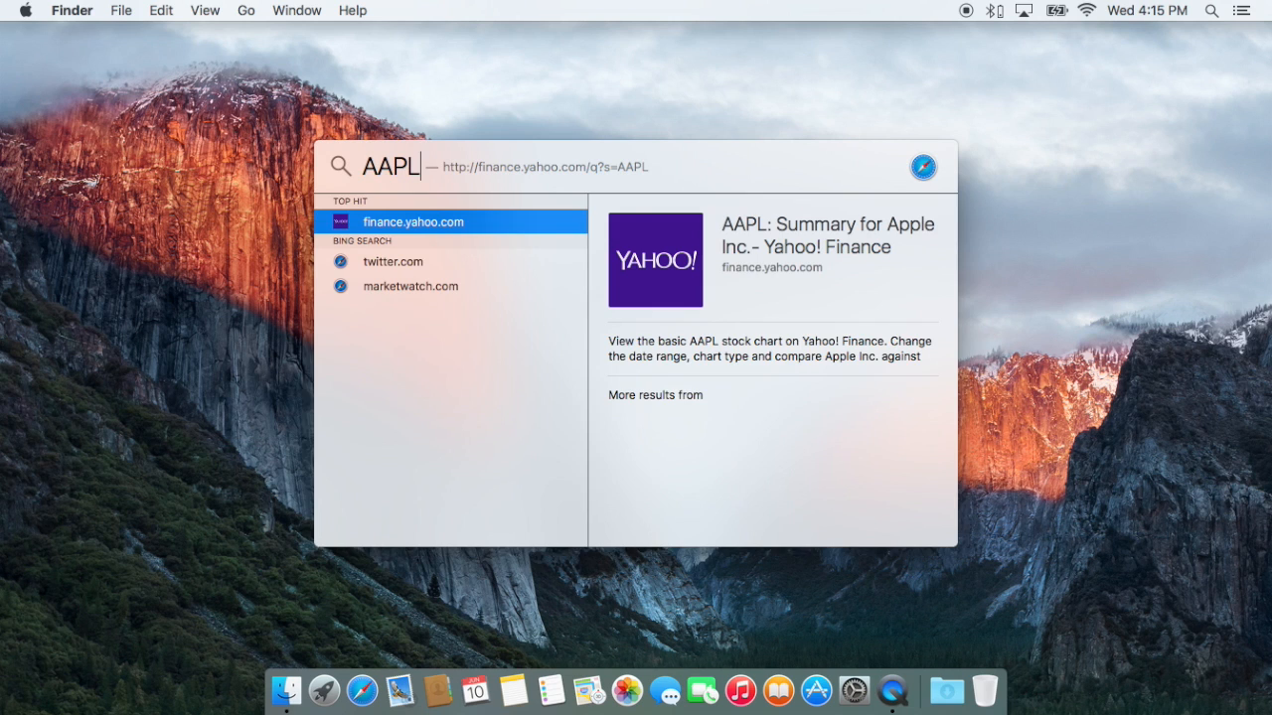
mouse_move(342, 302)
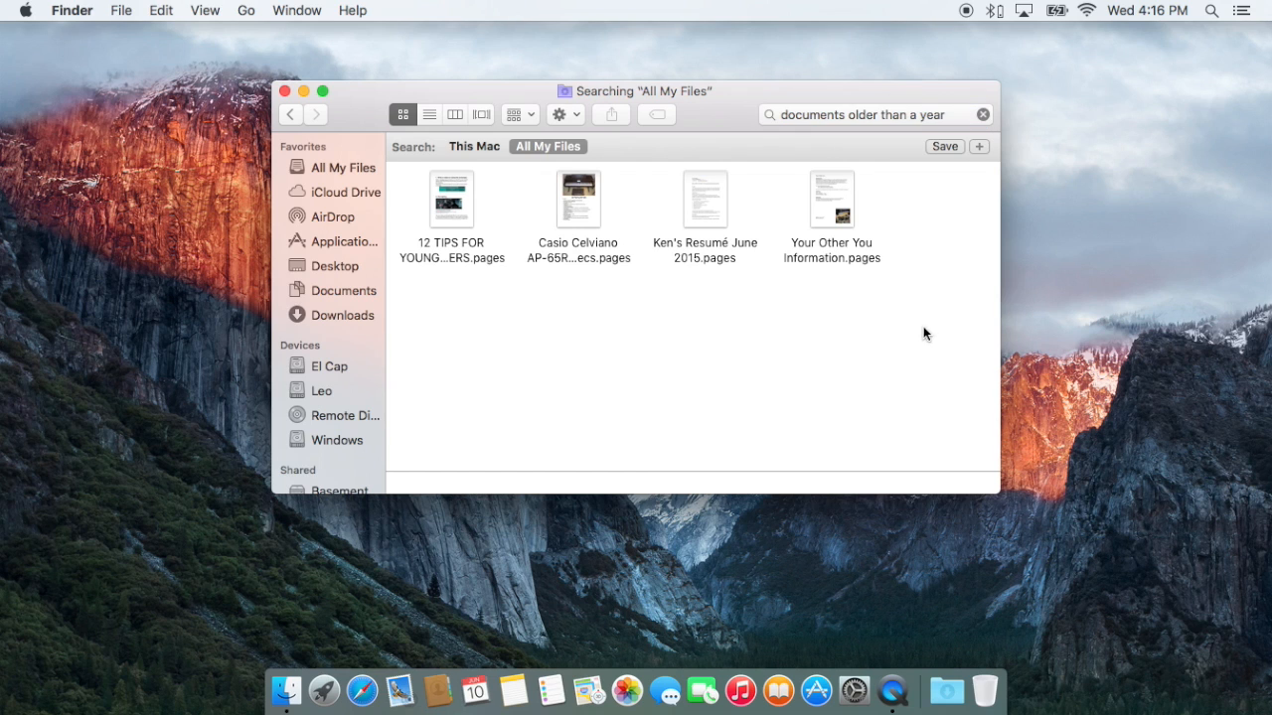
Step: Show the Finder results for documents older than a year across All My Files
click(703, 199)
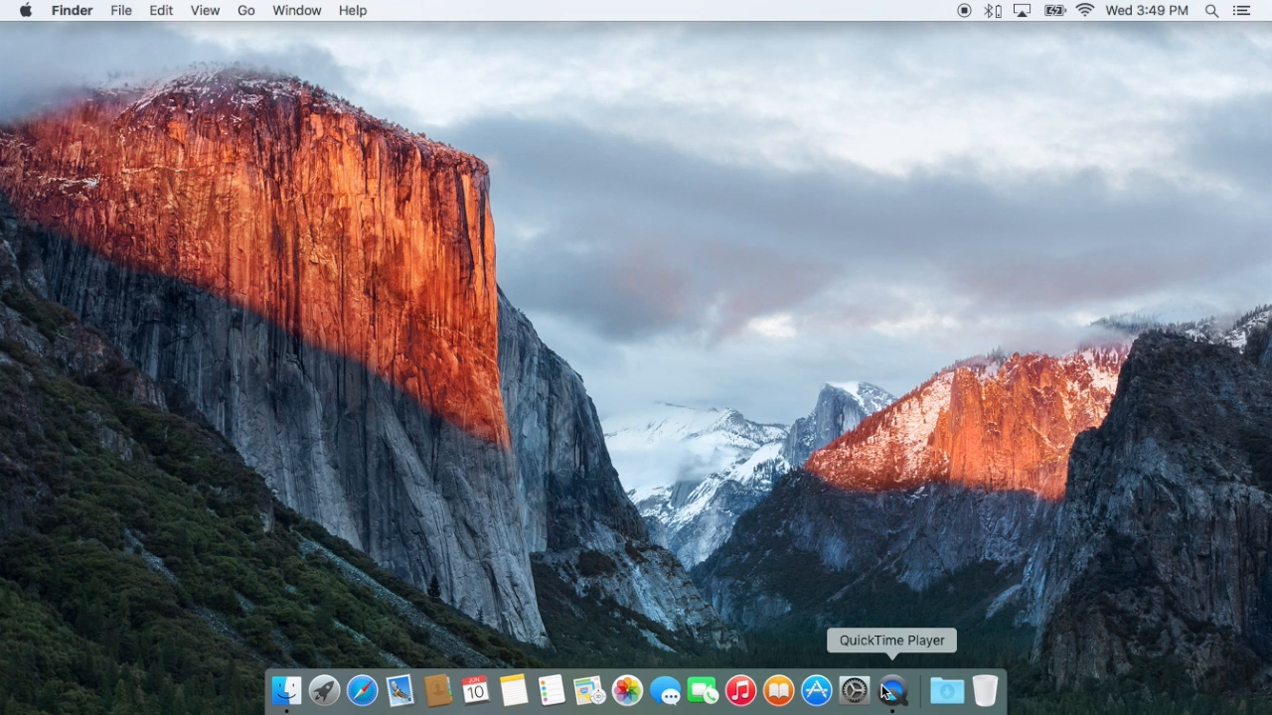
Step: Bring up QuickTime Player's Dock options, including stopping the screen recording
right_click(892, 689)
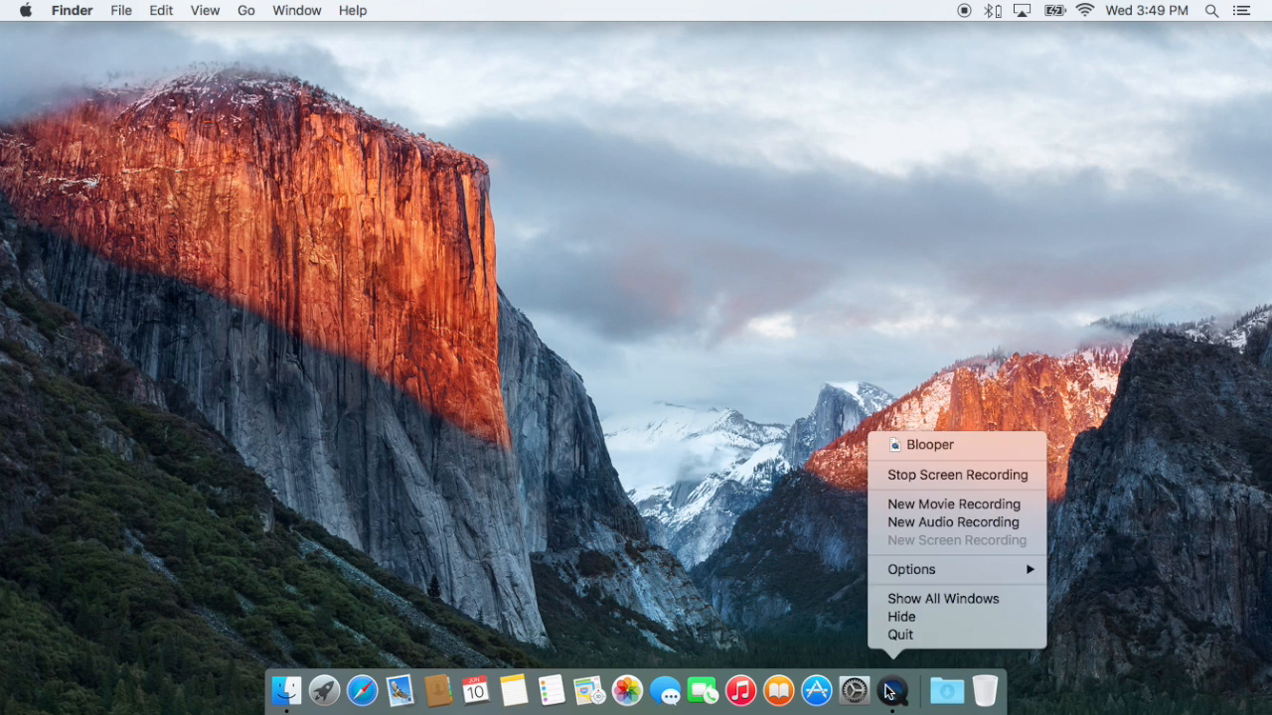